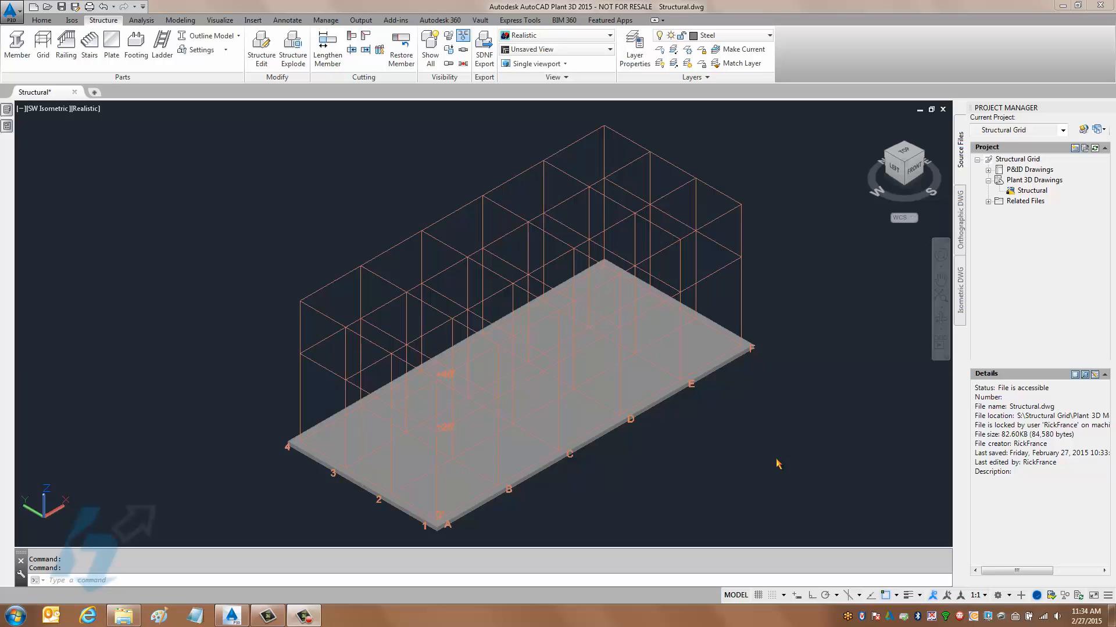
pyautogui.moveTo(838, 325)
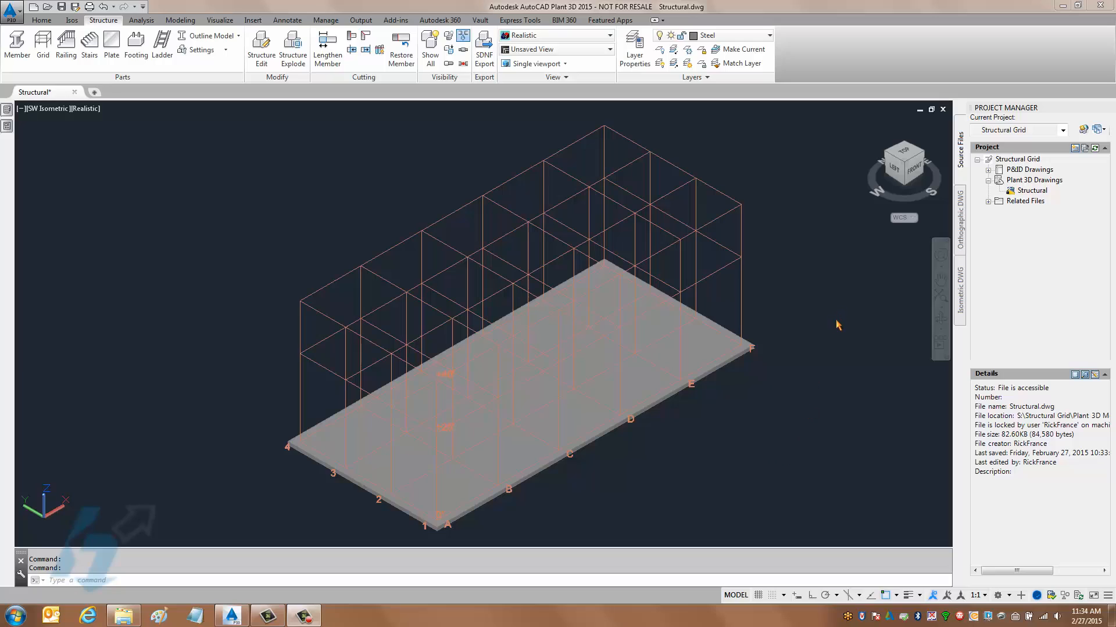
pyautogui.moveTo(900, 218)
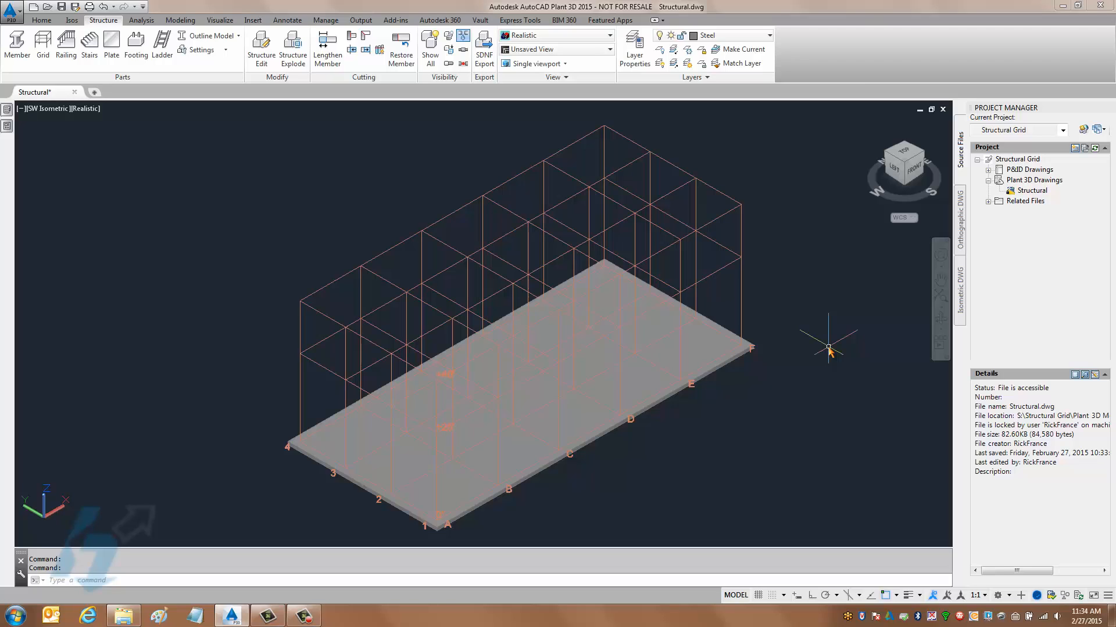
pyautogui.moveTo(883, 595)
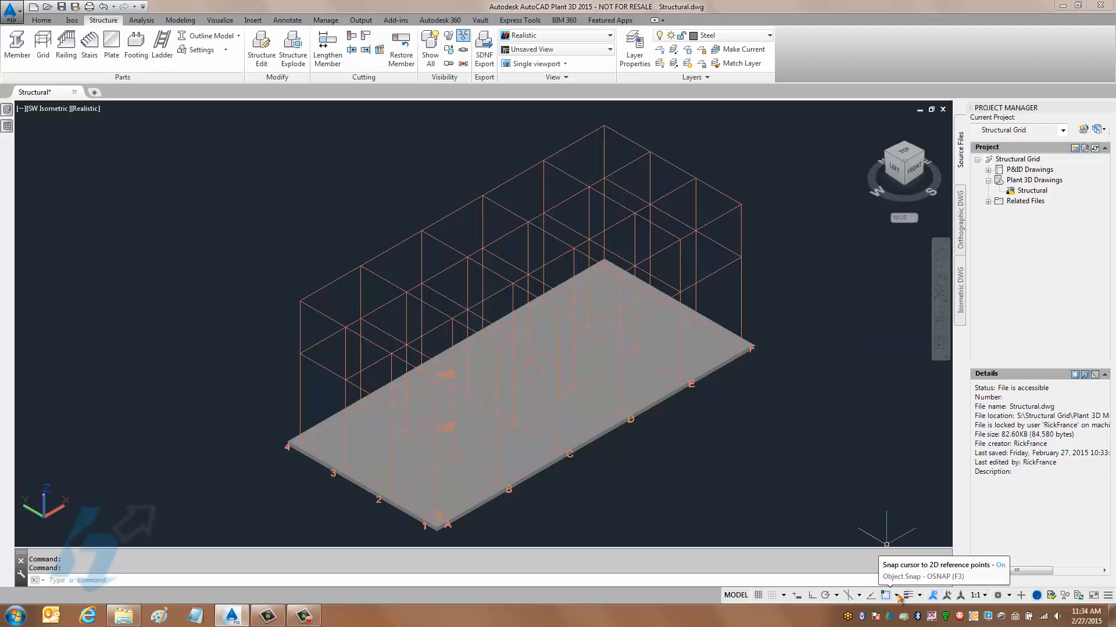
# - Turn on Object Snap with Endpoint snapping enabled for picking points
pyautogui.click(883, 595)
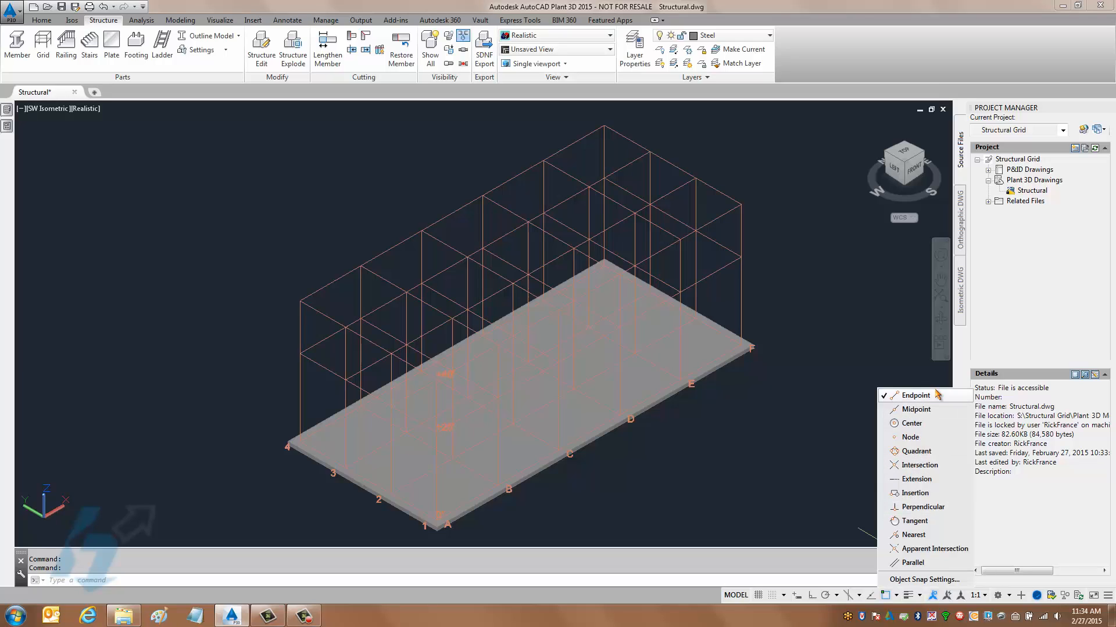
pyautogui.moveTo(435, 186)
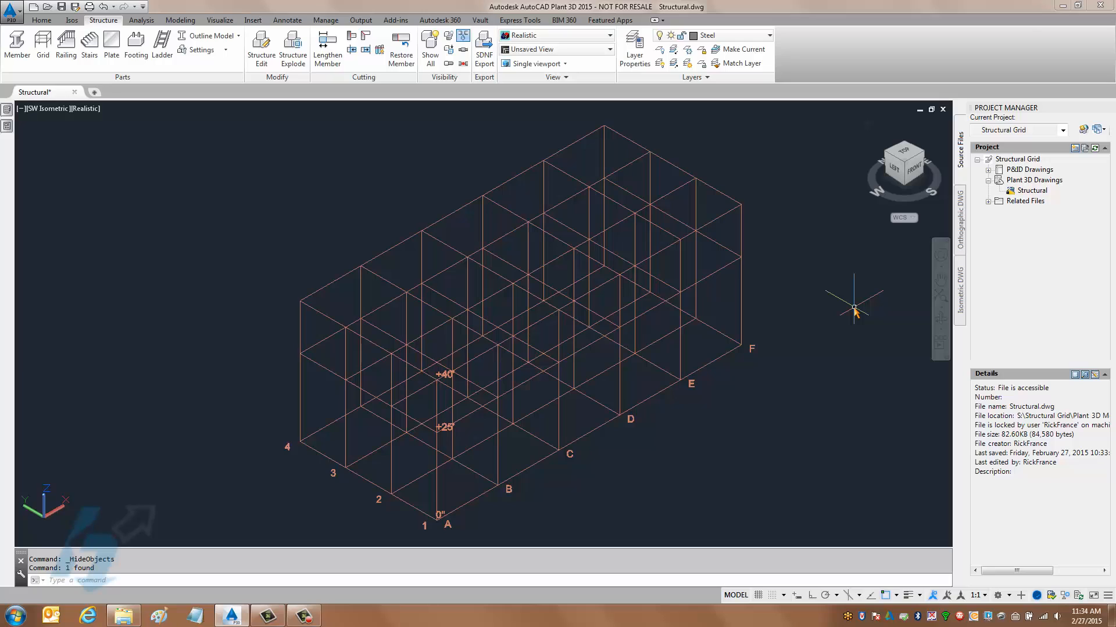
pyautogui.moveTo(888, 328)
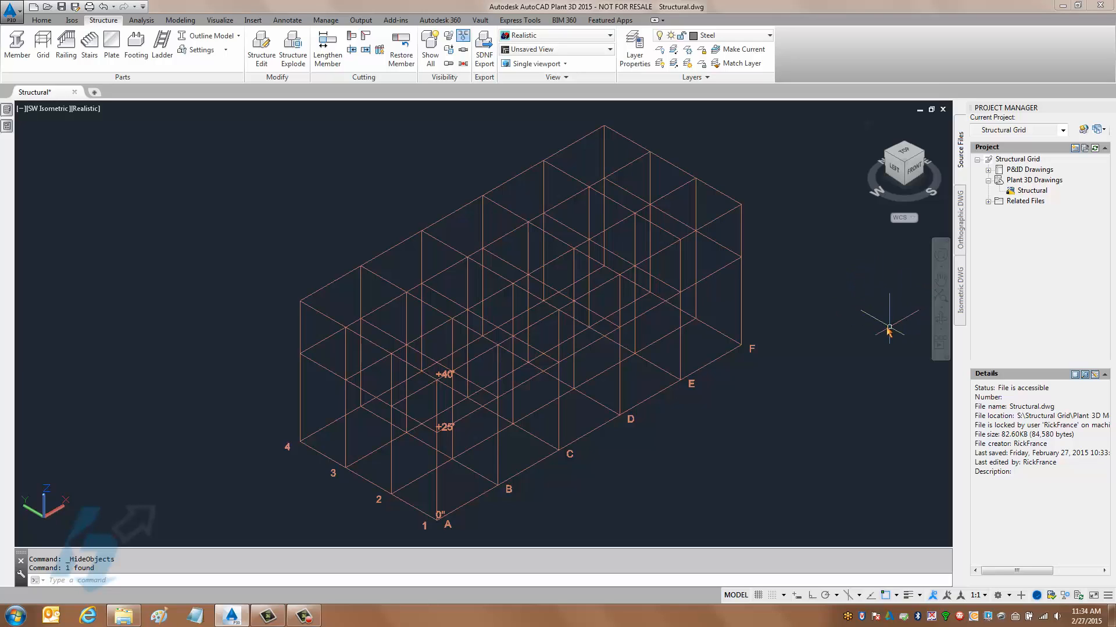
pyautogui.moveTo(839, 387)
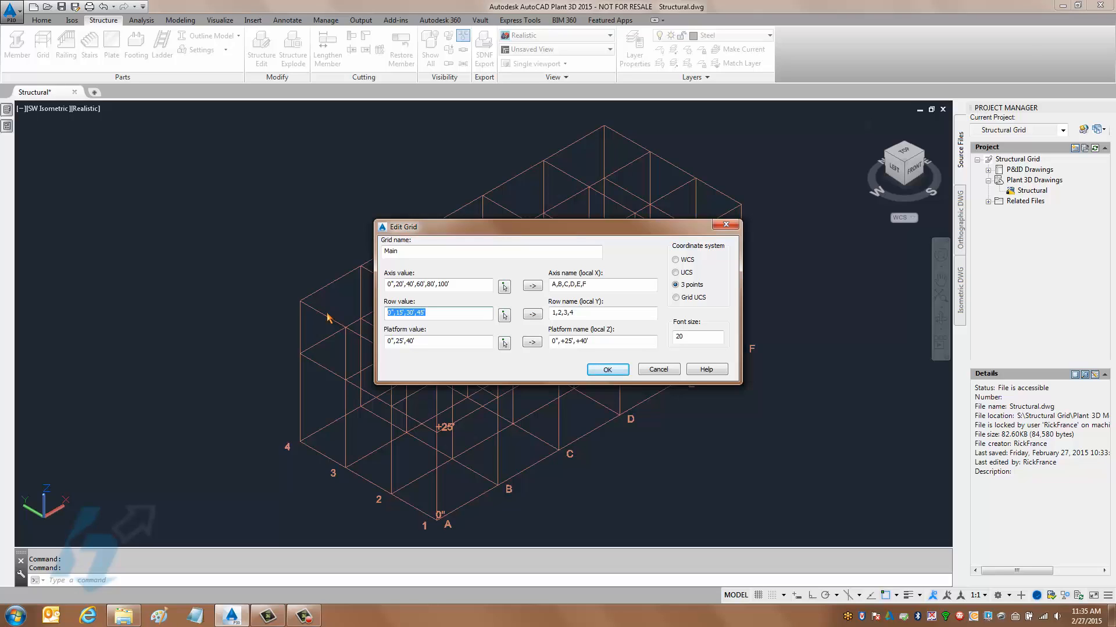
# - Set the grid Row value to 0, keeping axes A–F and levels 0", +25' and +40'
pyautogui.write('0')
pyautogui.click(439, 341)
pyautogui.write('12')
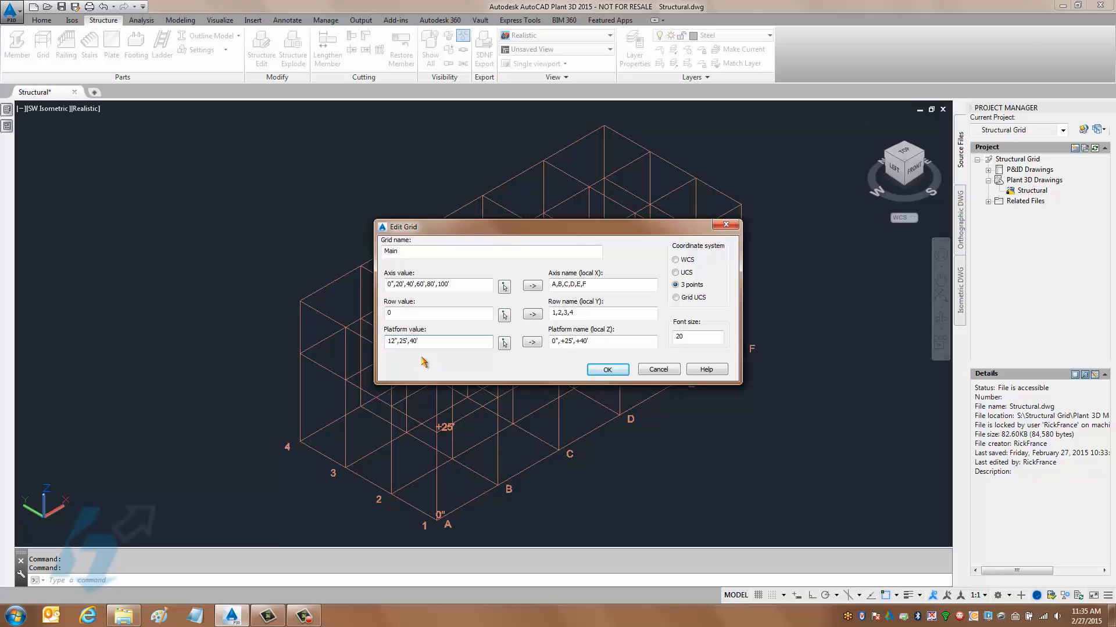
pyautogui.click(606, 369)
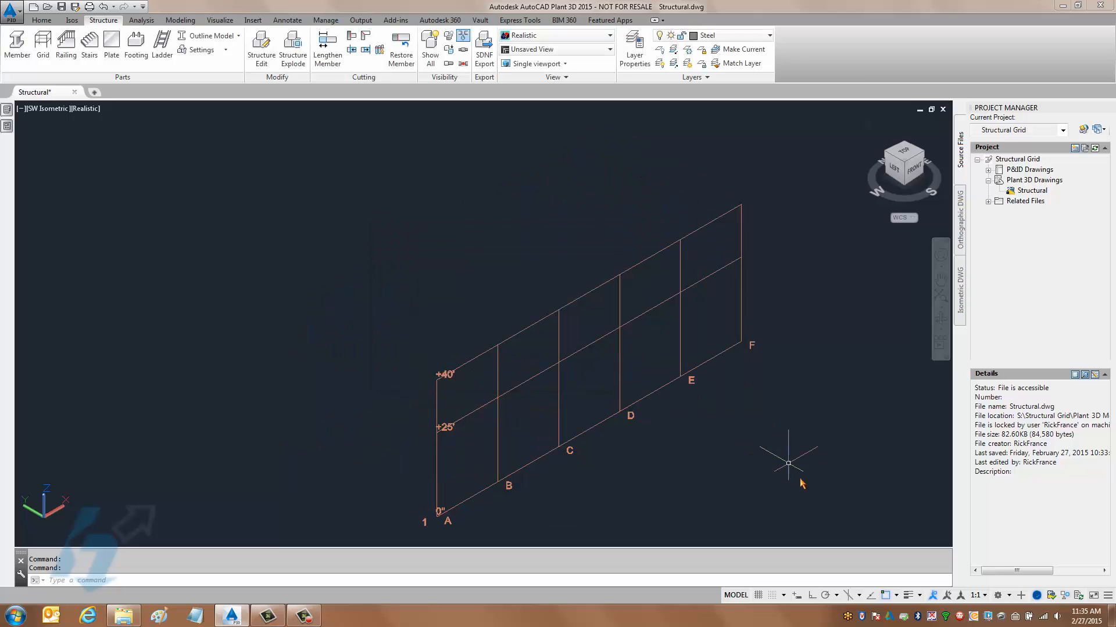
pyautogui.moveTo(805, 495)
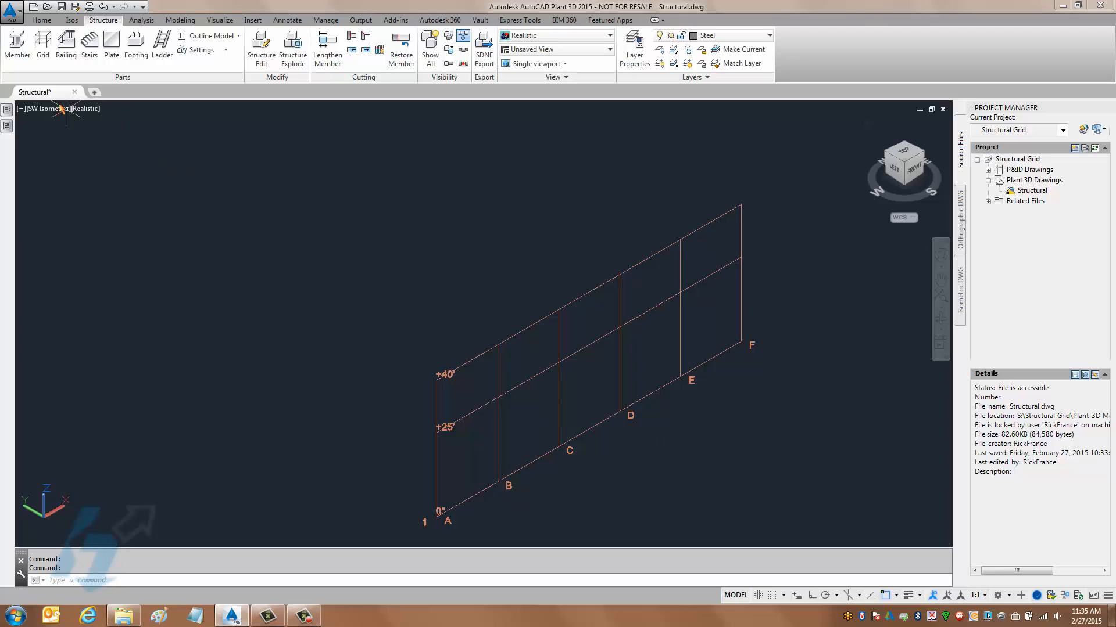
# - Set the Member settings to AISC W shape, size W14x120, material ASTM A36
pyautogui.click(18, 40)
pyautogui.write('S')
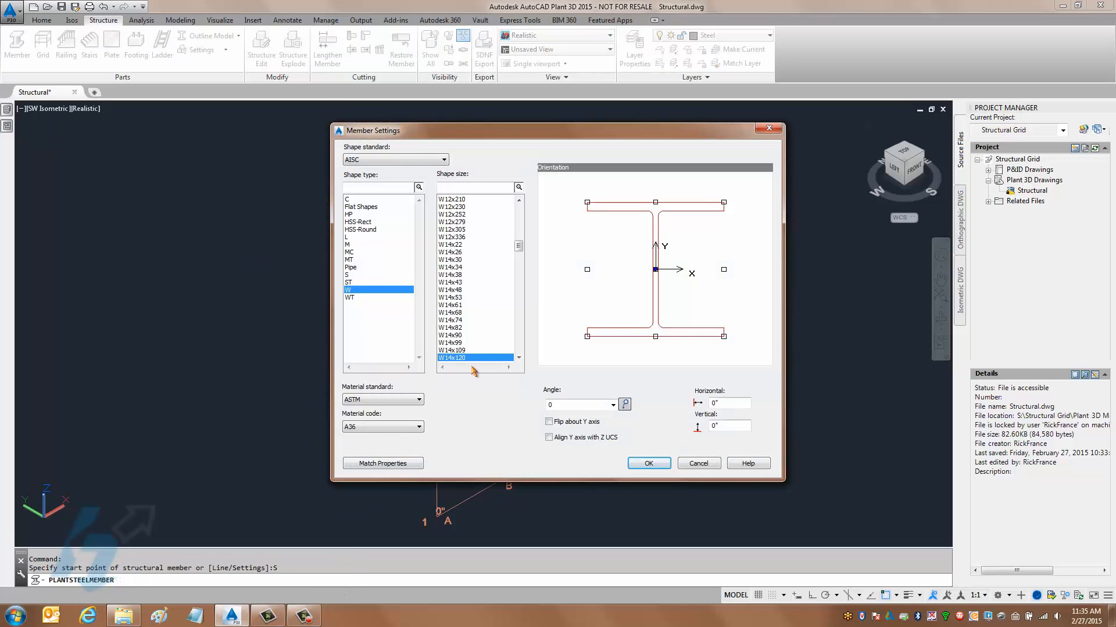
pyautogui.moveTo(495, 395)
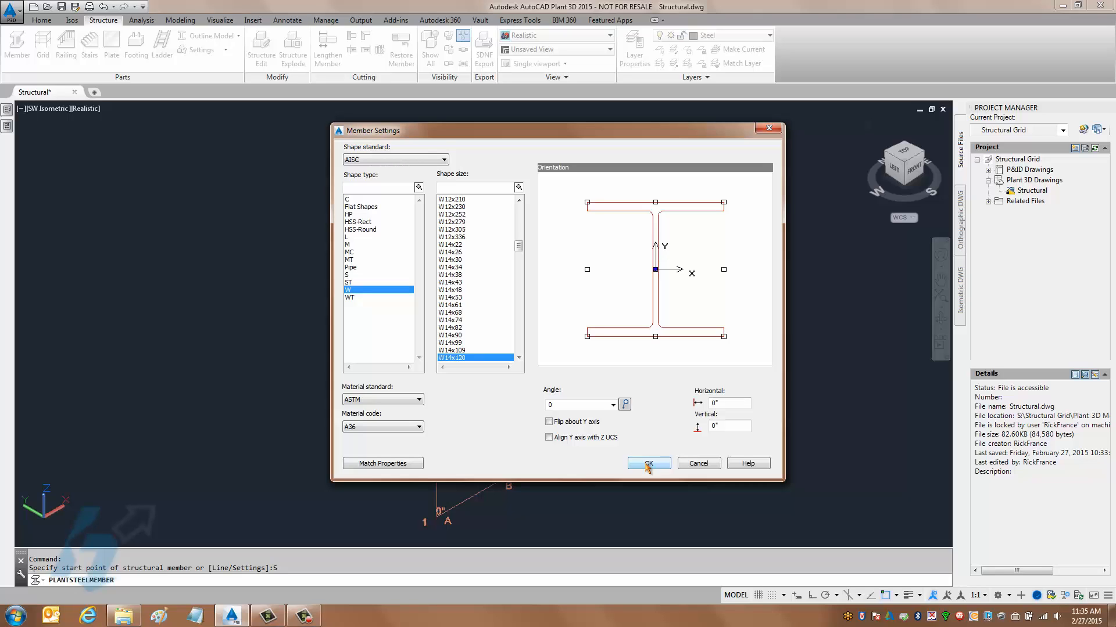
pyautogui.click(648, 462)
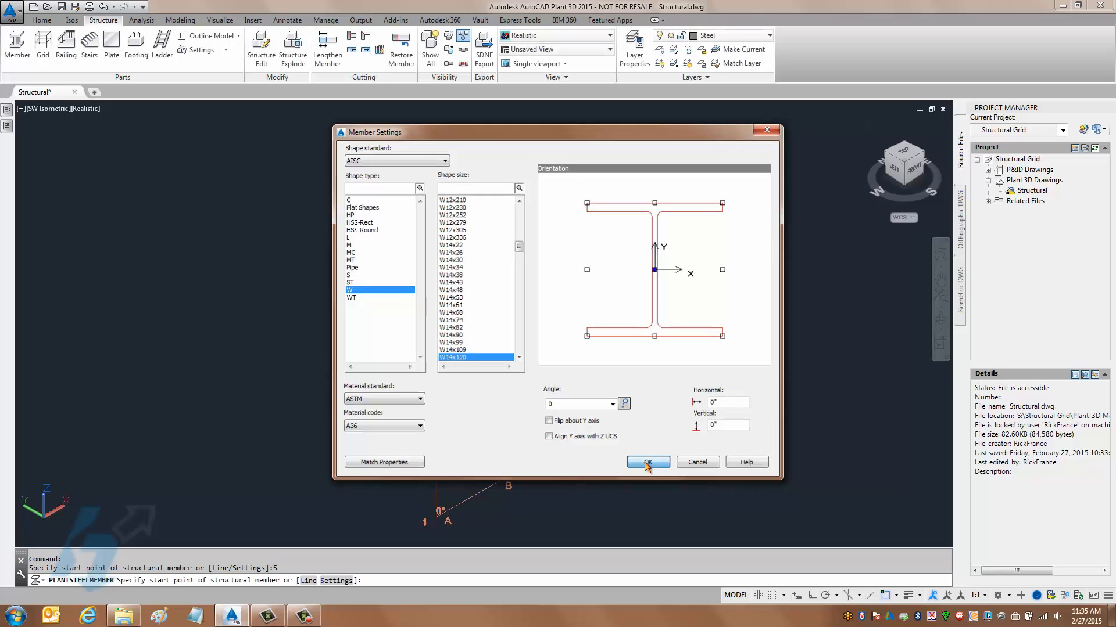
pyautogui.click(649, 462)
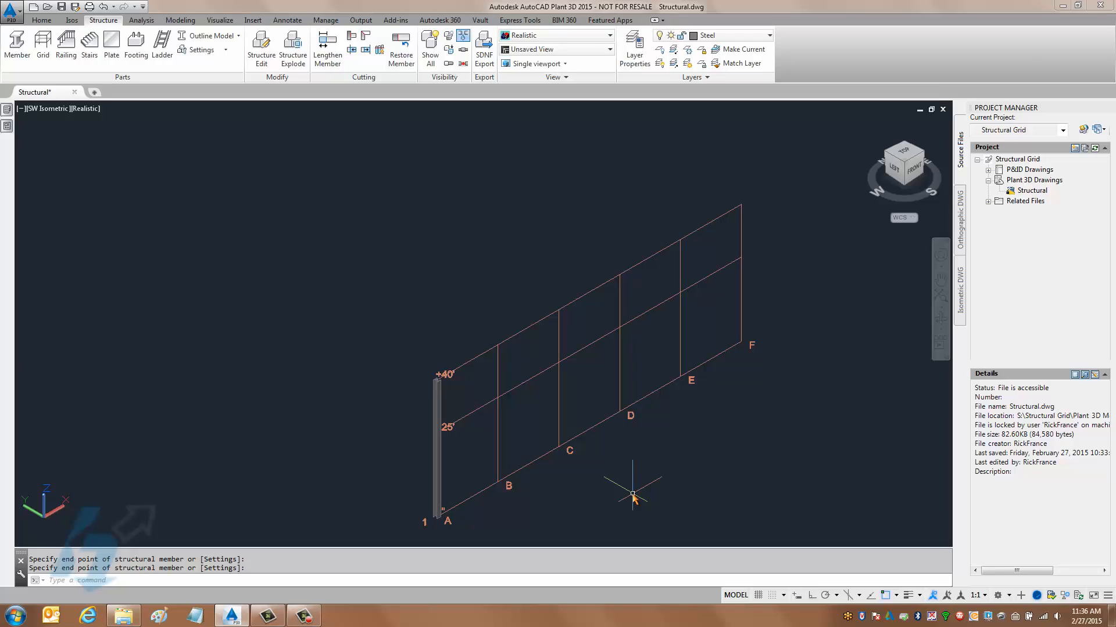
# - Place vertical columns from 0" to +40' at gridlines B, C, D, E and F on row 1
pyautogui.click(496, 400)
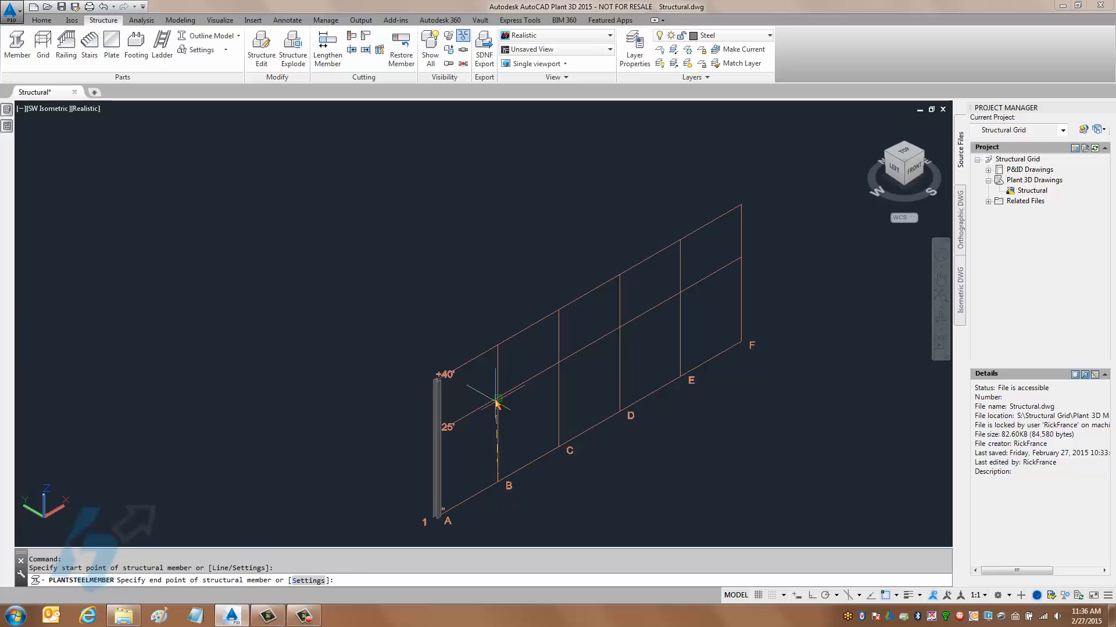
pyautogui.click(496, 399)
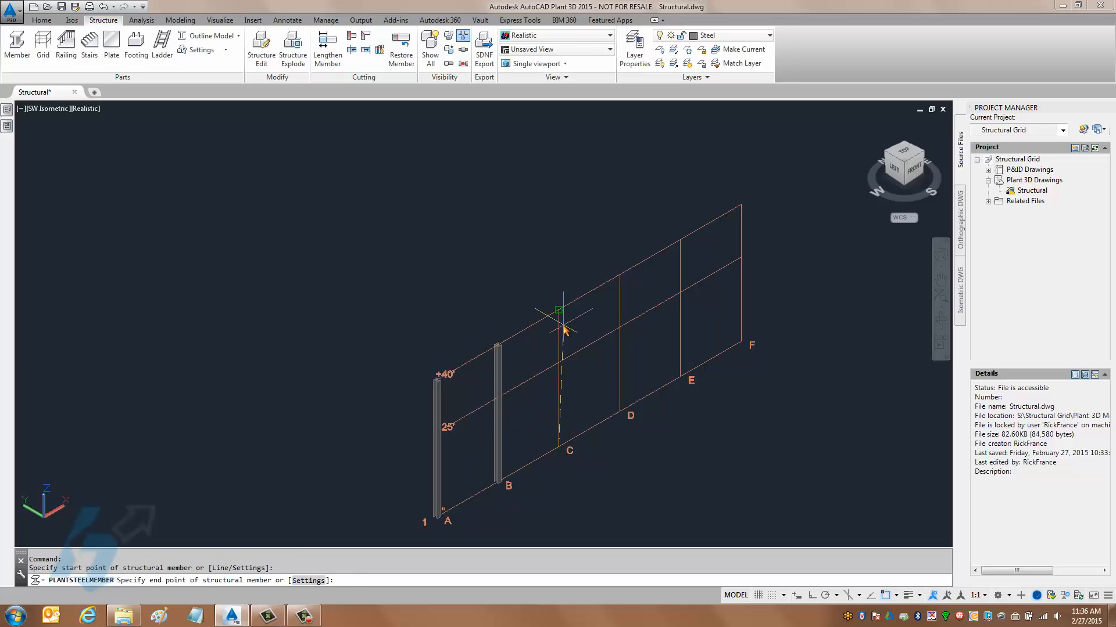
pyautogui.click(620, 412)
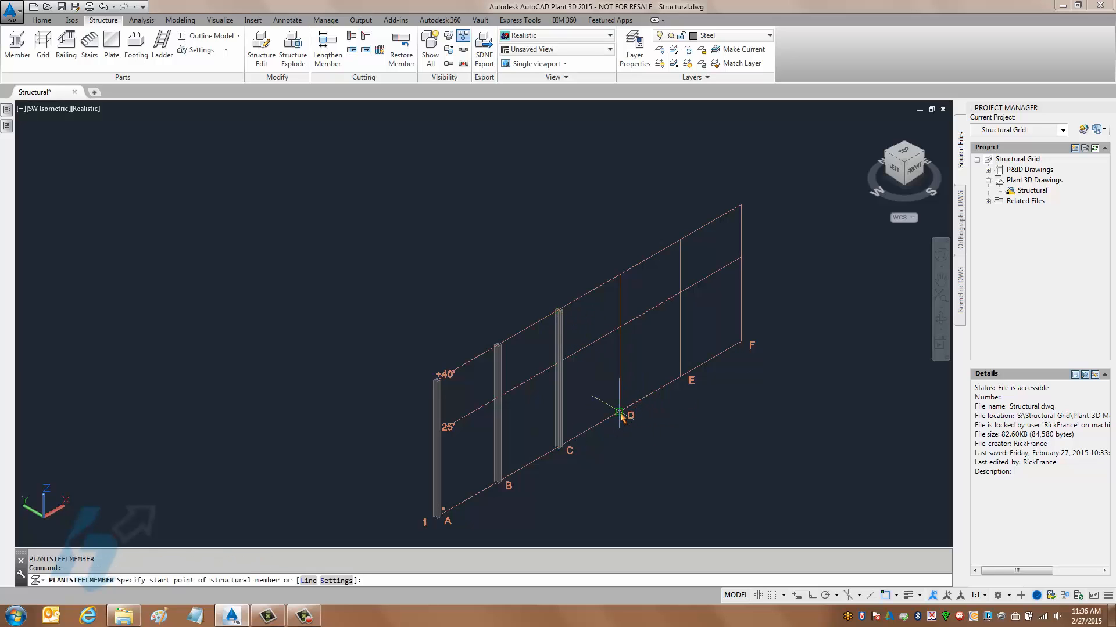
pyautogui.click(620, 412)
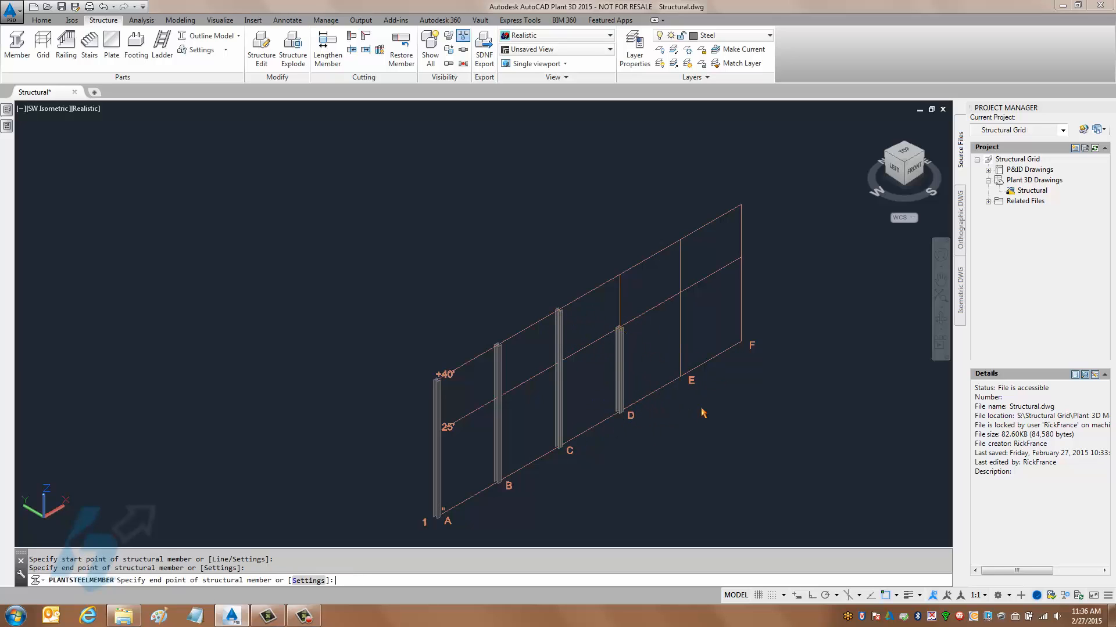
pyautogui.click(680, 294)
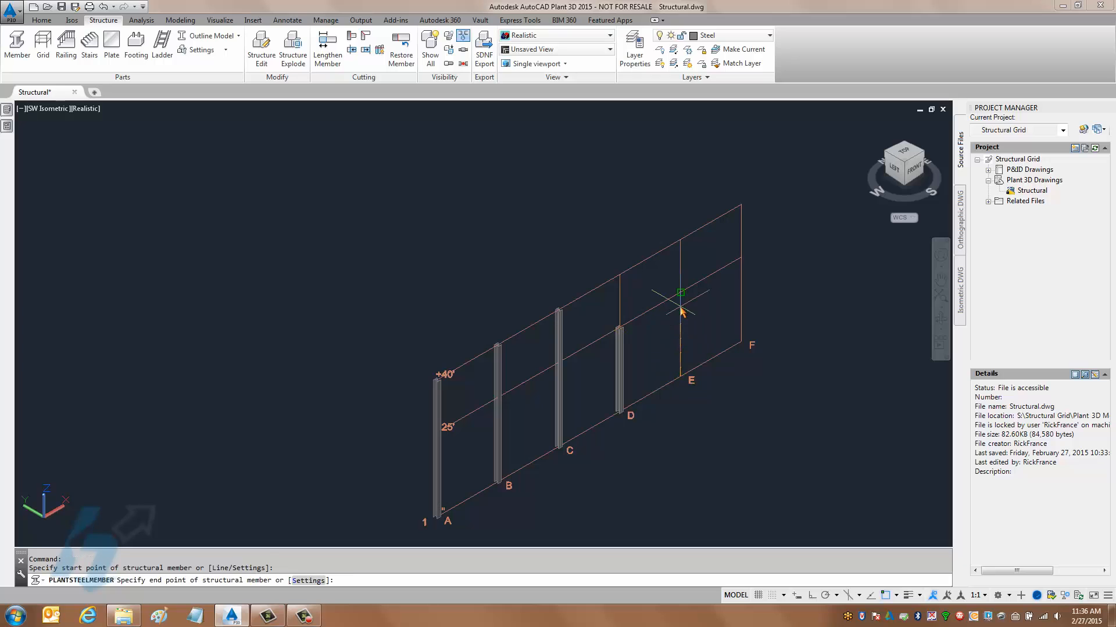
pyautogui.click(681, 293)
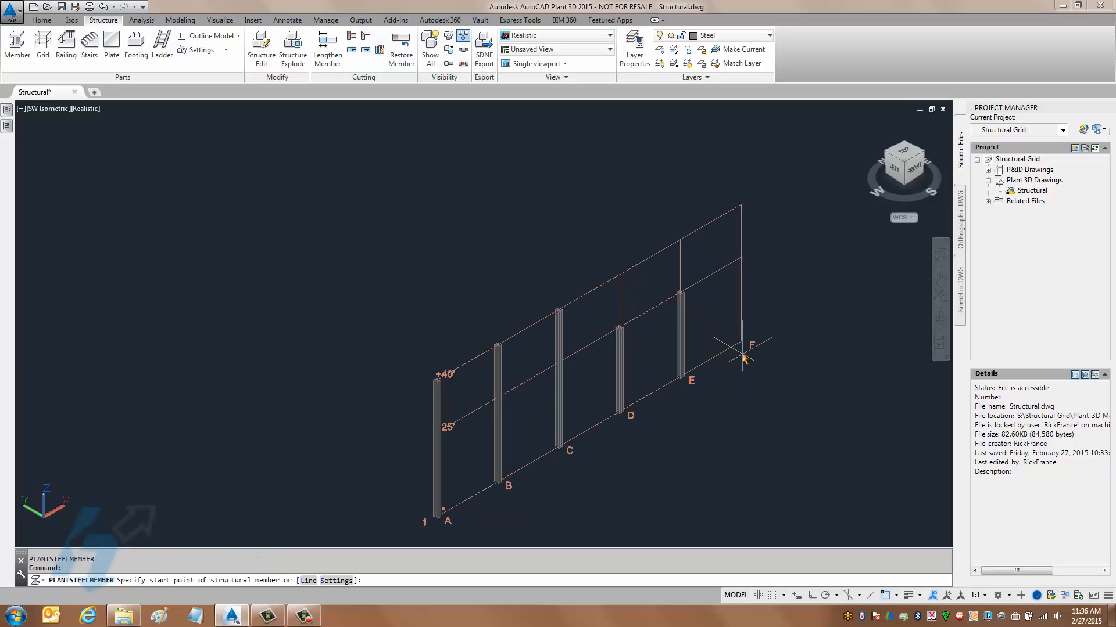
pyautogui.click(739, 354)
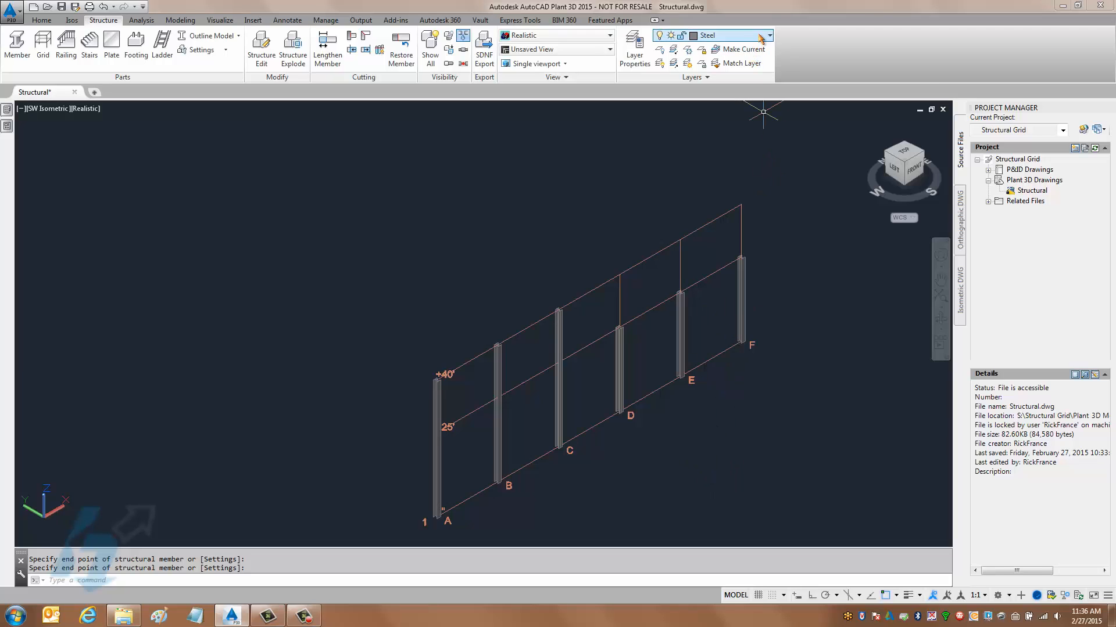
# - Make Footings the current layer and size new footings 20 by 20 by 1'
pyautogui.click(770, 35)
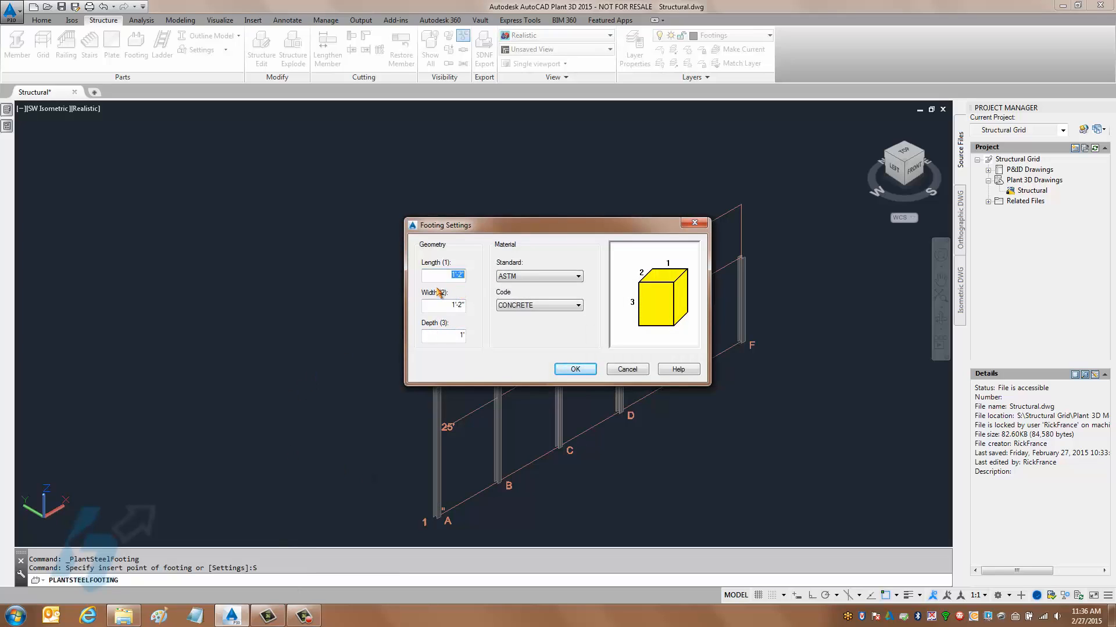
pyautogui.write('20')
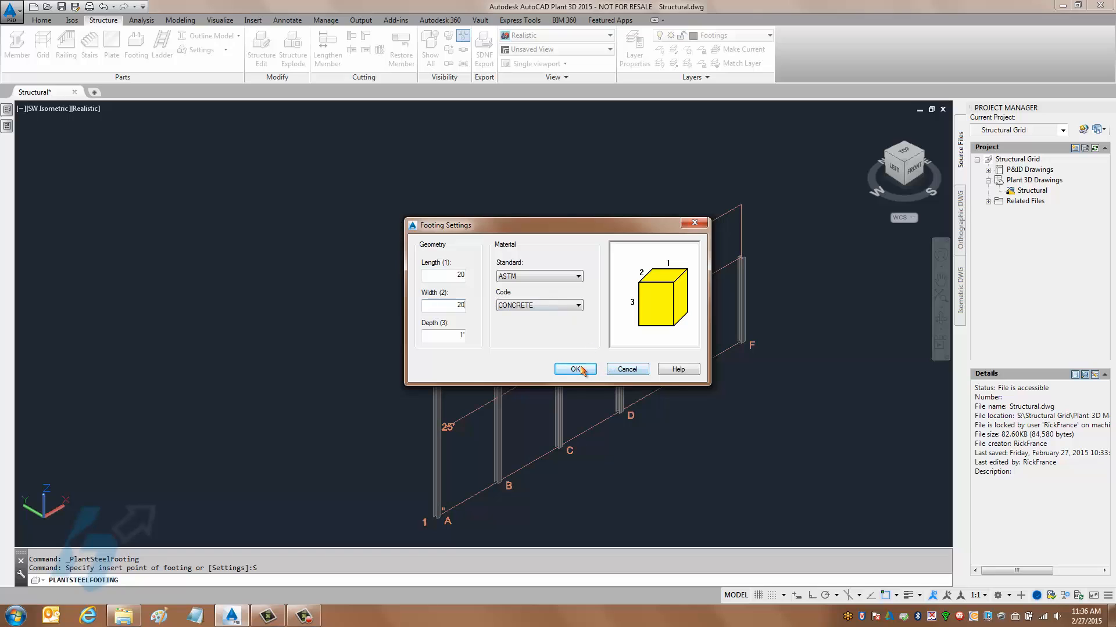
# - Place footings at the bases of columns A, B and C along row 1
pyautogui.click(574, 370)
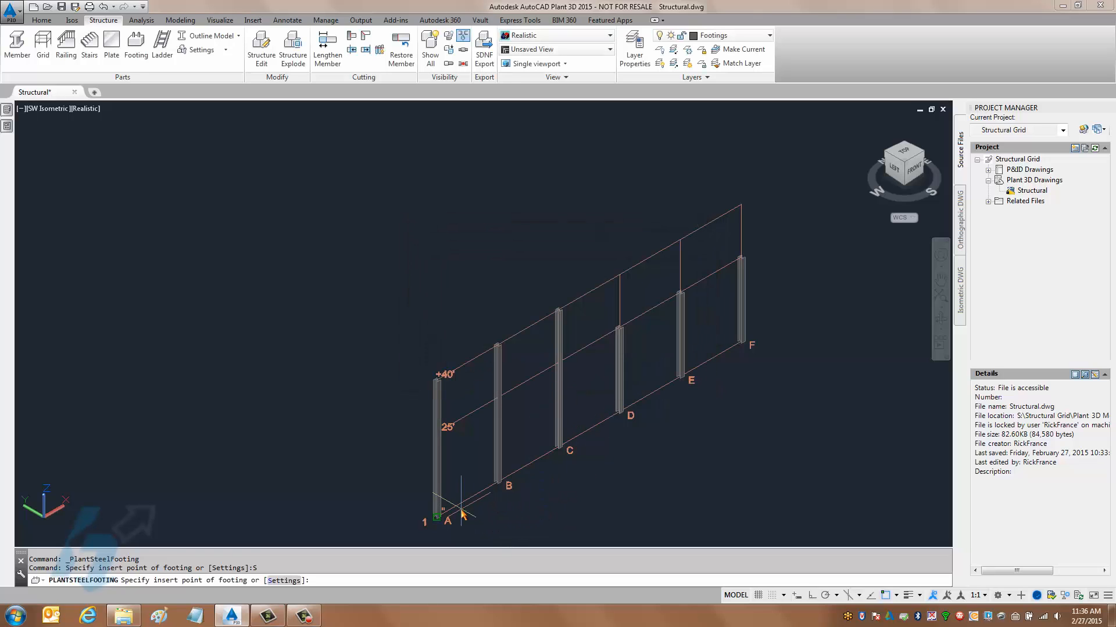
pyautogui.click(555, 463)
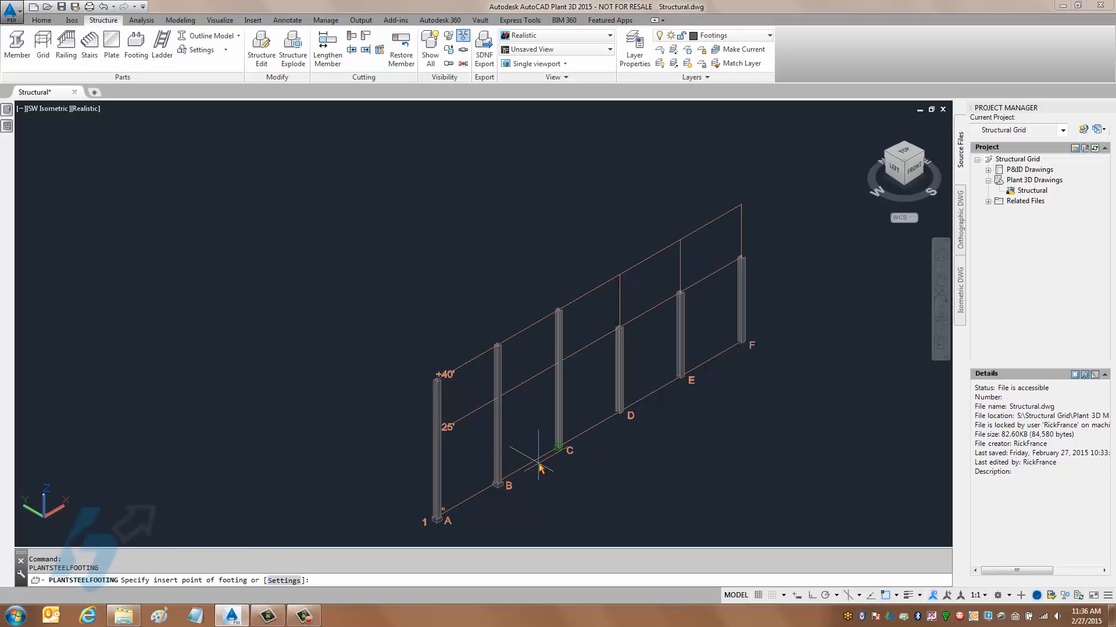
pyautogui.click(558, 449)
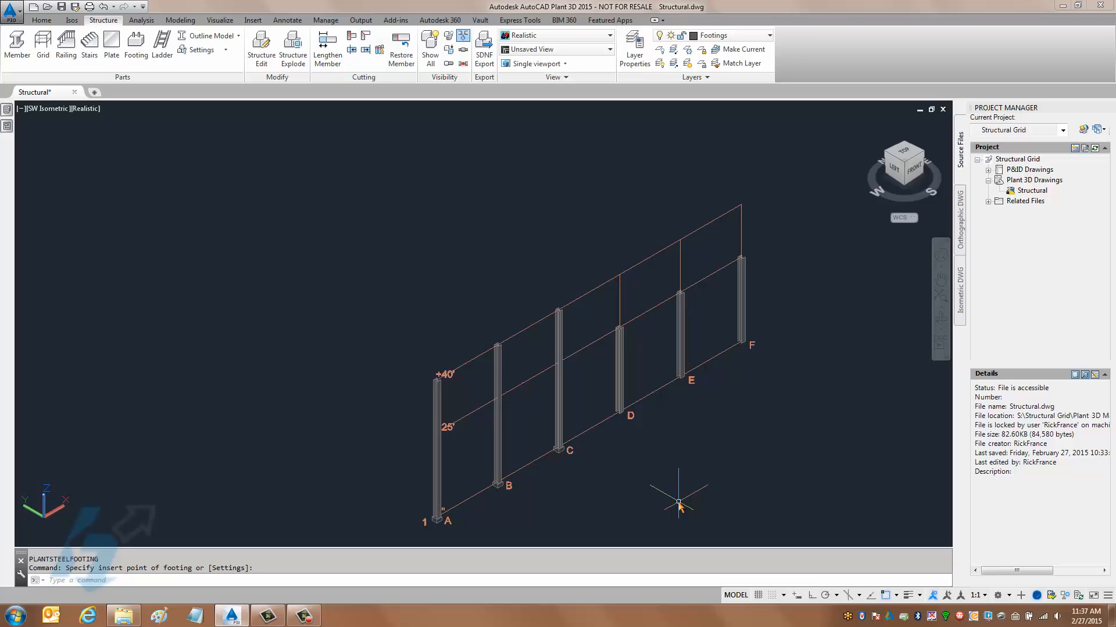
pyautogui.moveTo(116, 116)
pyautogui.write('S')
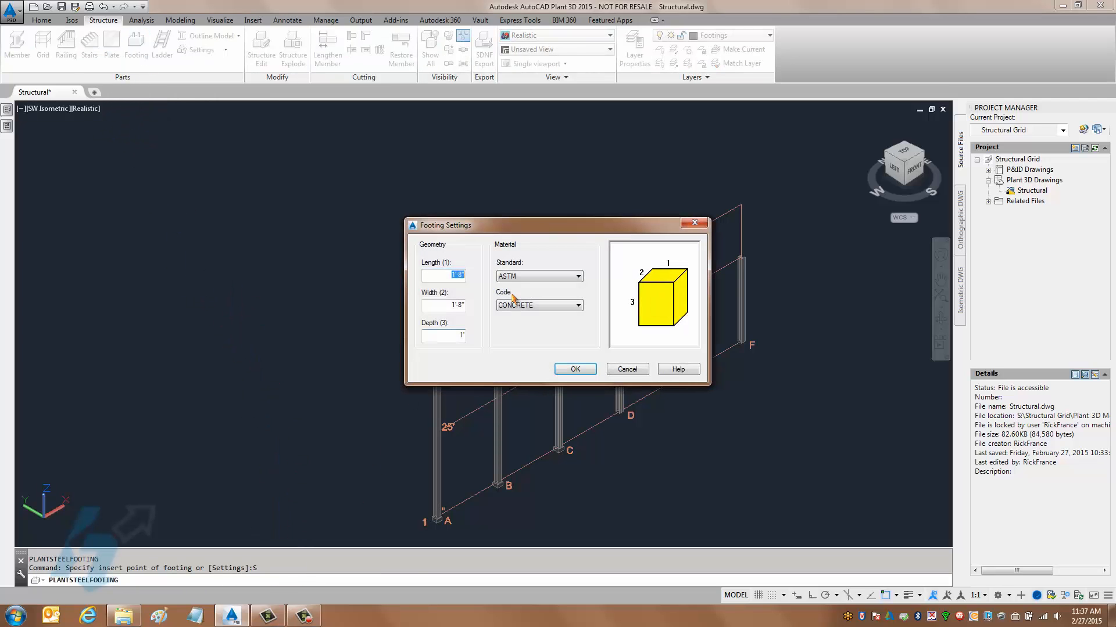
# - Change the footing size to 14 by 14 by 1' and place one under column D
pyautogui.write('14')
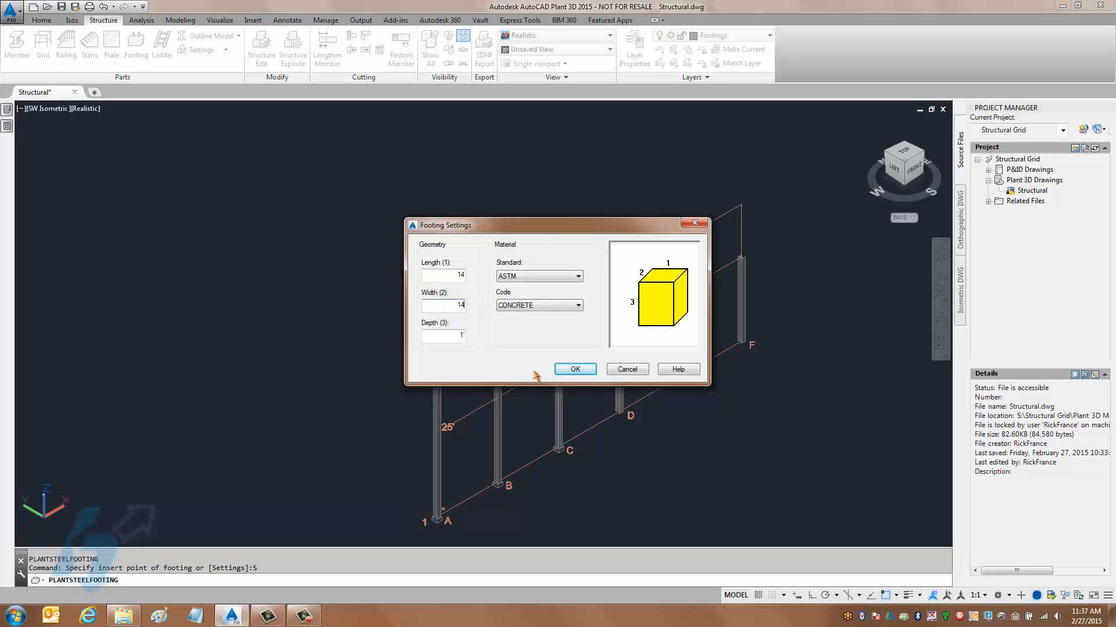
pyautogui.click(574, 370)
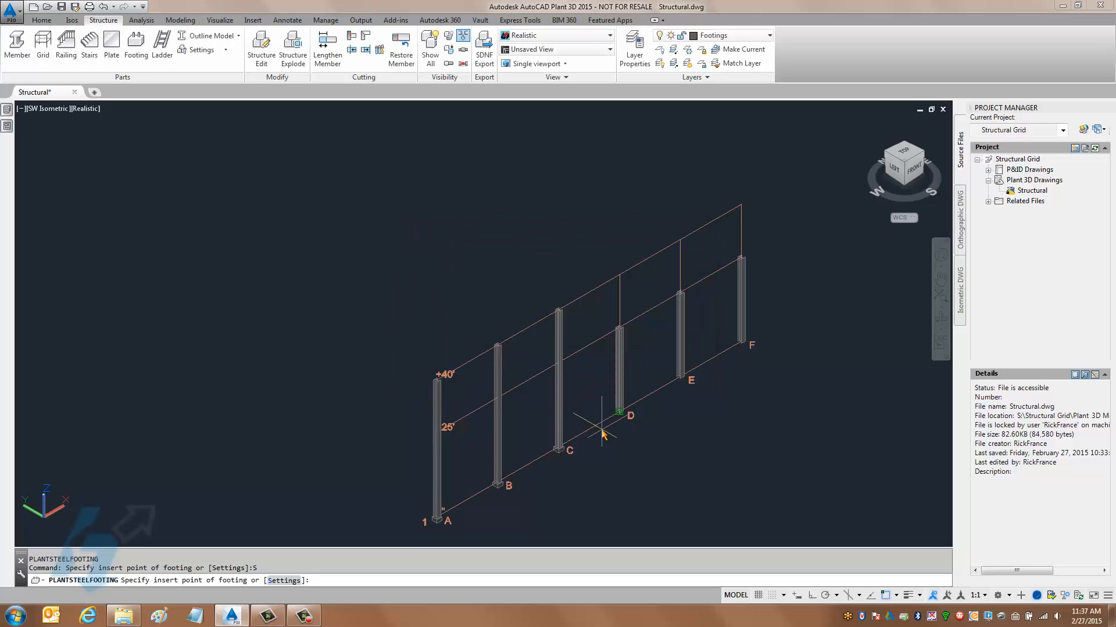
pyautogui.click(621, 411)
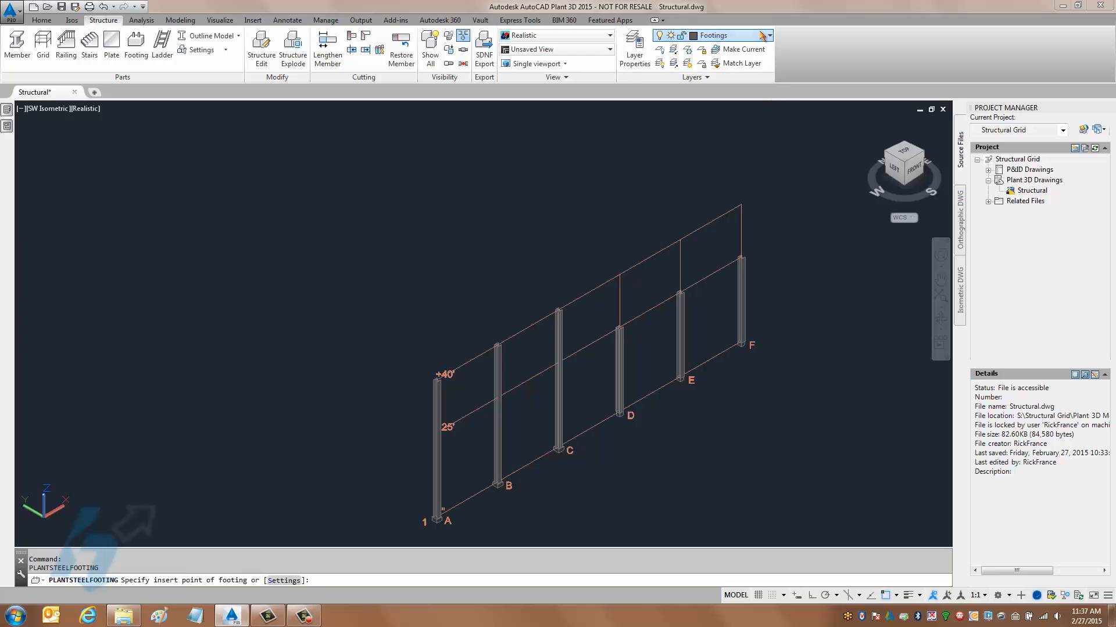
# - Make Steel the current layer and bring up Edit Structure for the selected grid
pyautogui.click(767, 35)
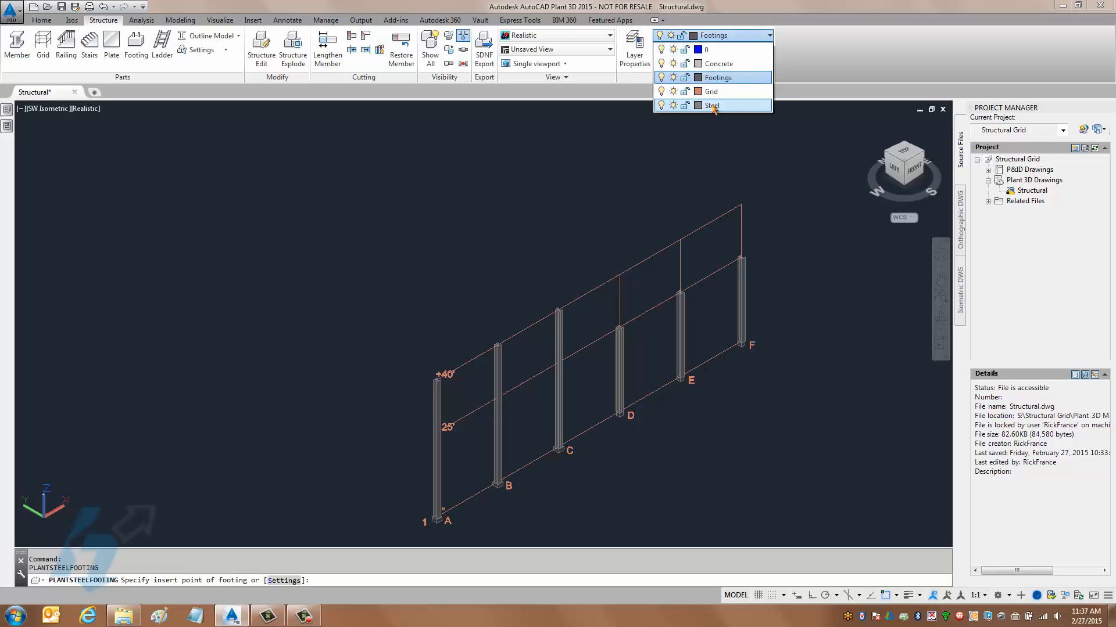
pyautogui.click(711, 104)
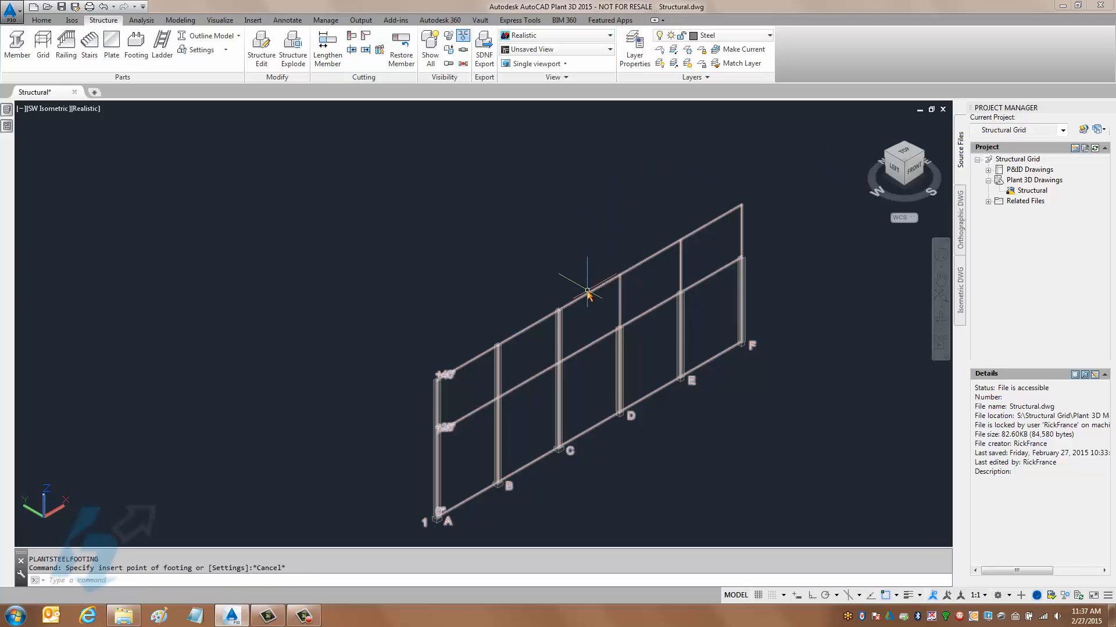
pyautogui.rightClick(585, 300)
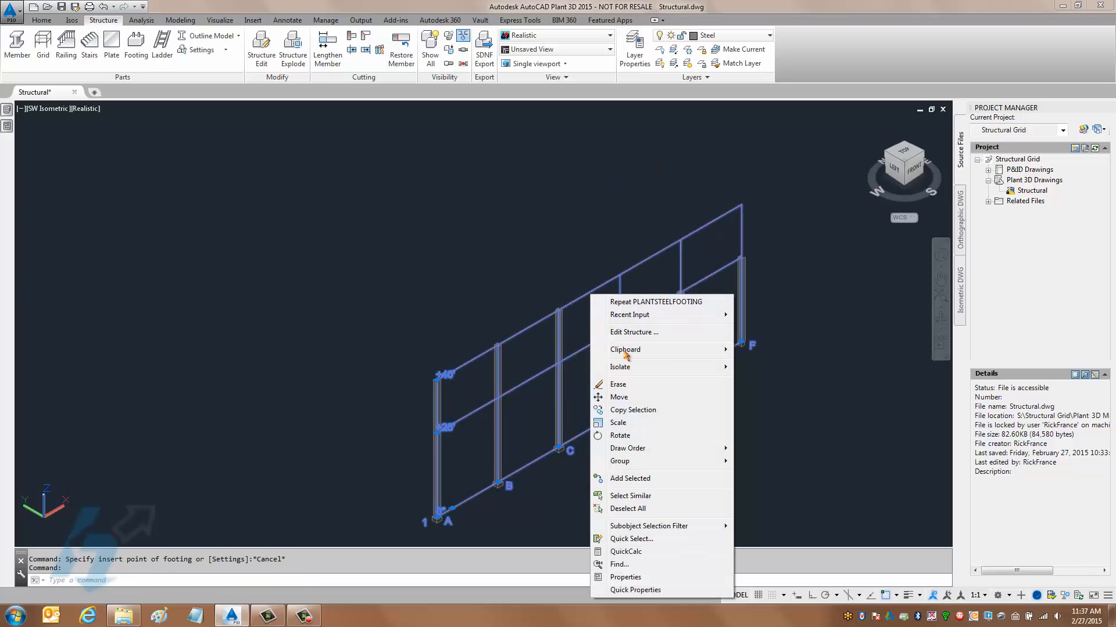
pyautogui.click(634, 332)
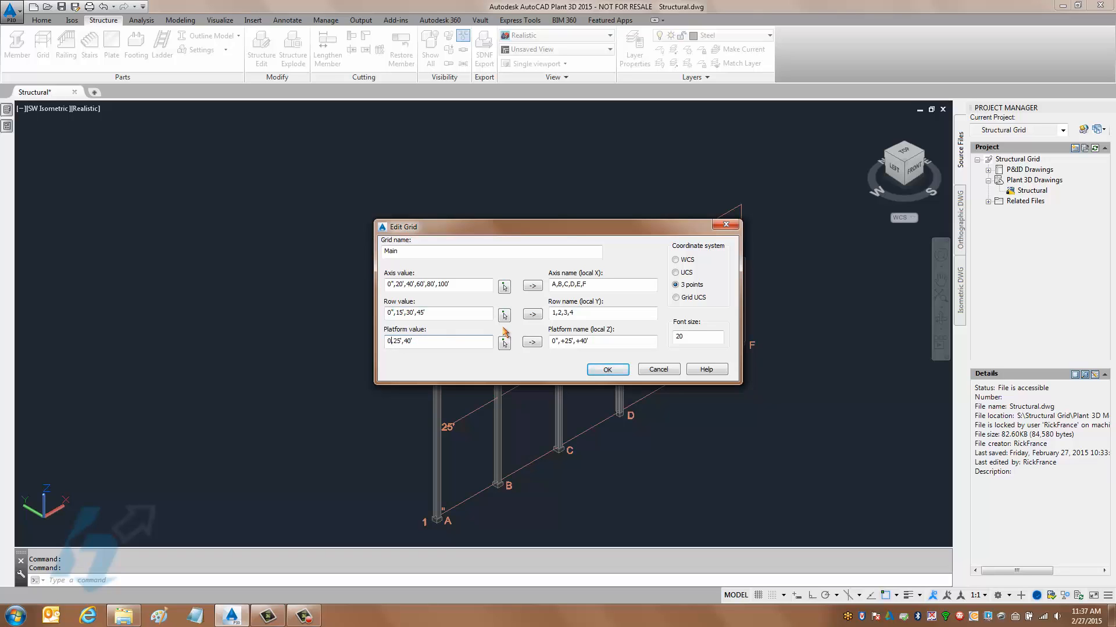
# - Cancel the Edit Grid dialog, leaving the grid values unchanged
pyautogui.click(607, 370)
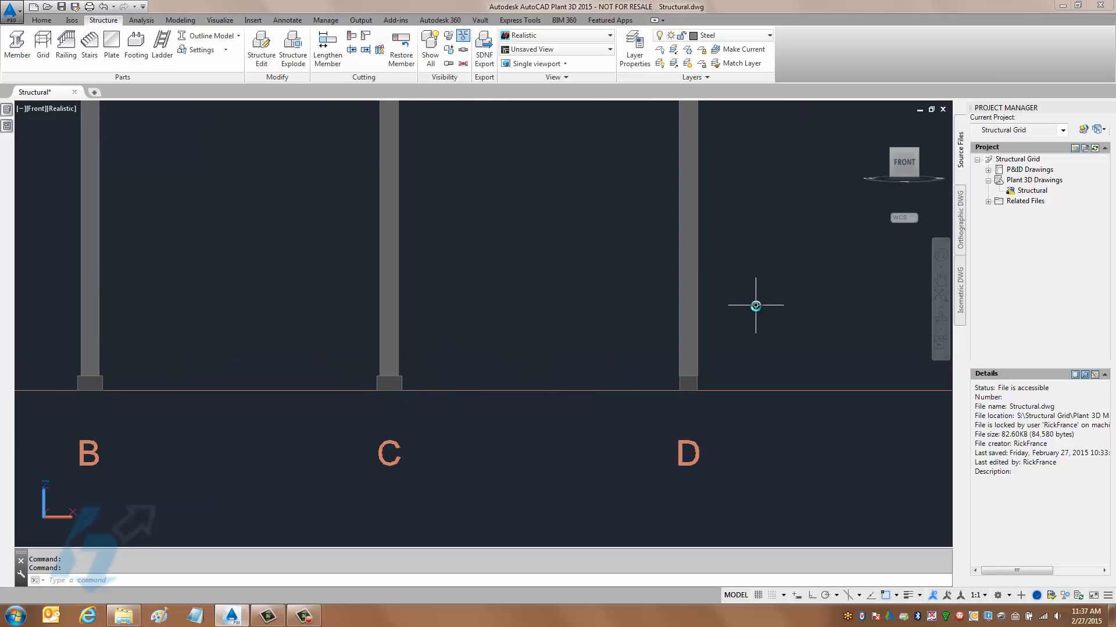
pyautogui.moveTo(167, 123)
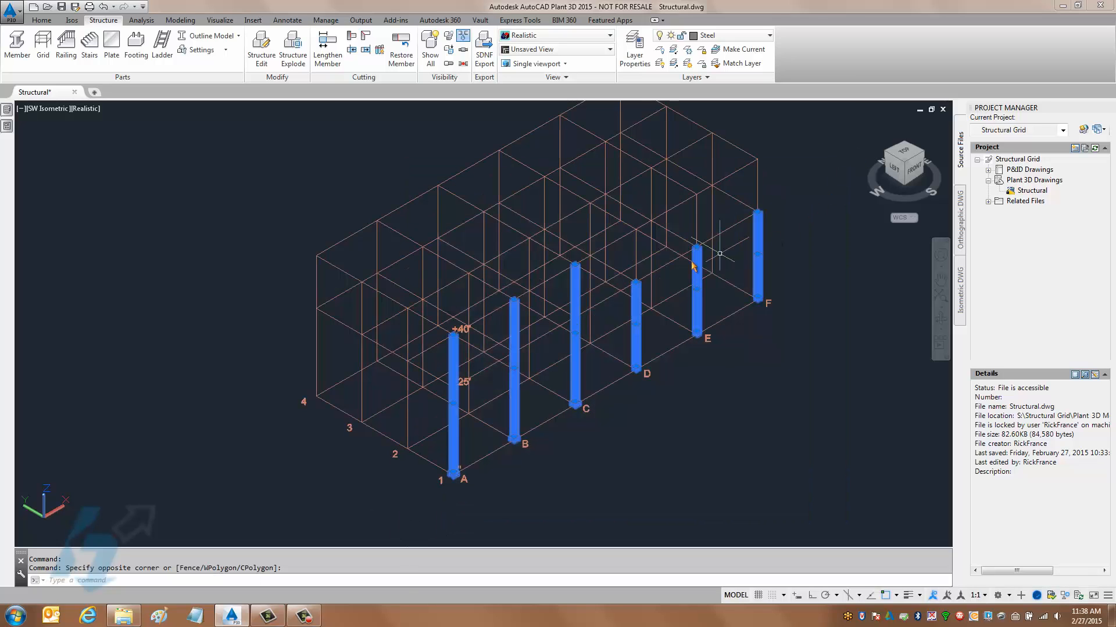
# - Hide the selected row 1 columns and footings via Isolate > Hide Objects
pyautogui.rightClick(692, 267)
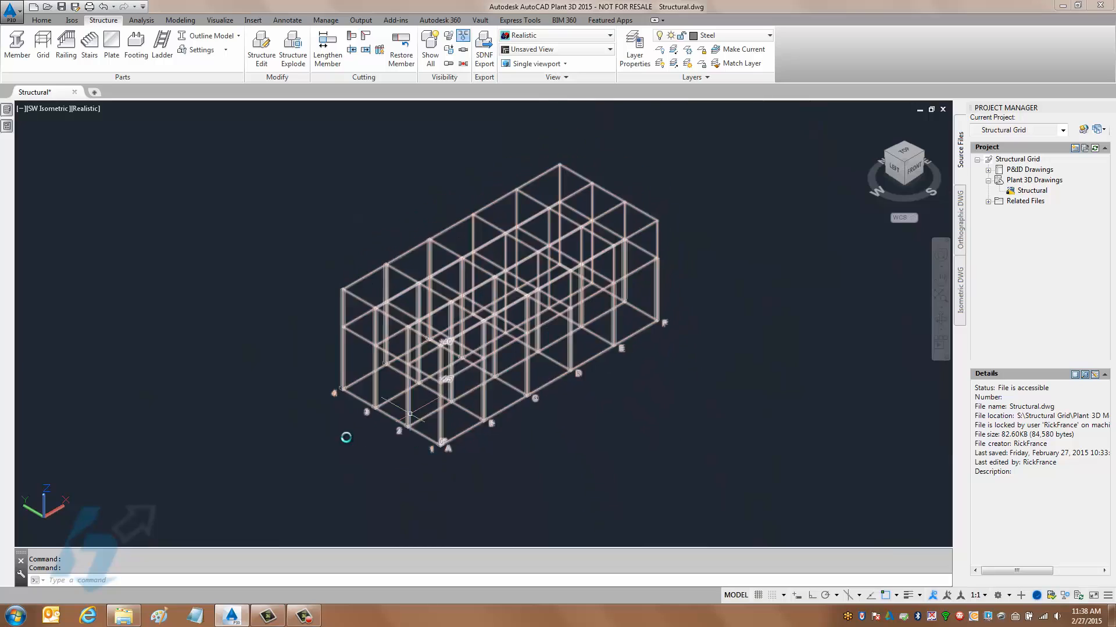
# - Replace the grid's Platform levels with a single 0' level and apply it
pyautogui.click(741, 218)
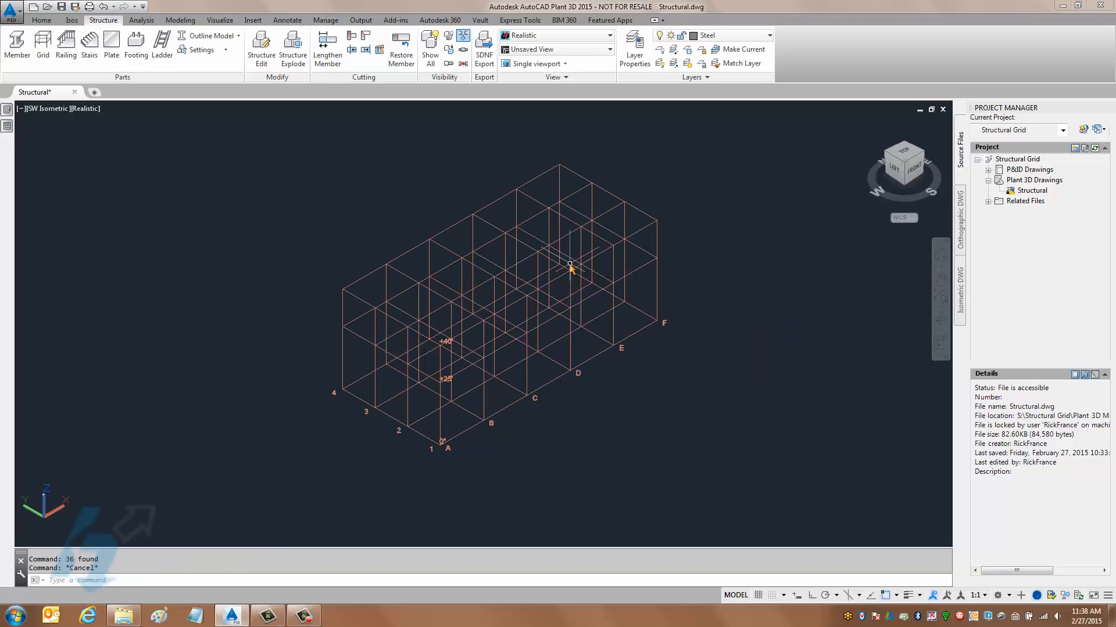
pyautogui.rightClick(570, 267)
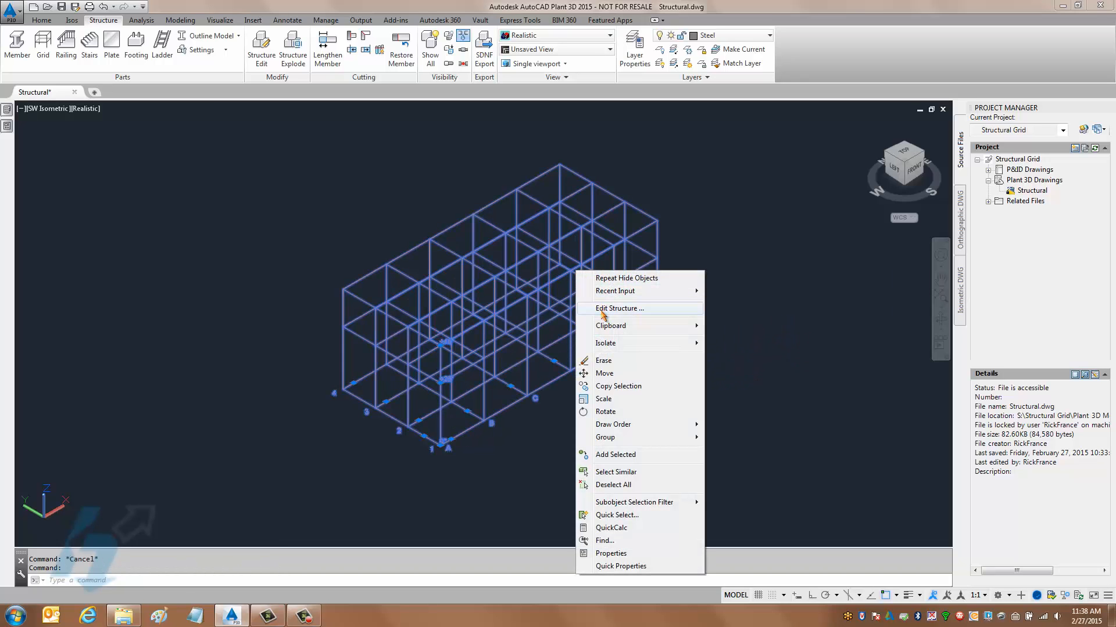
pyautogui.click(618, 310)
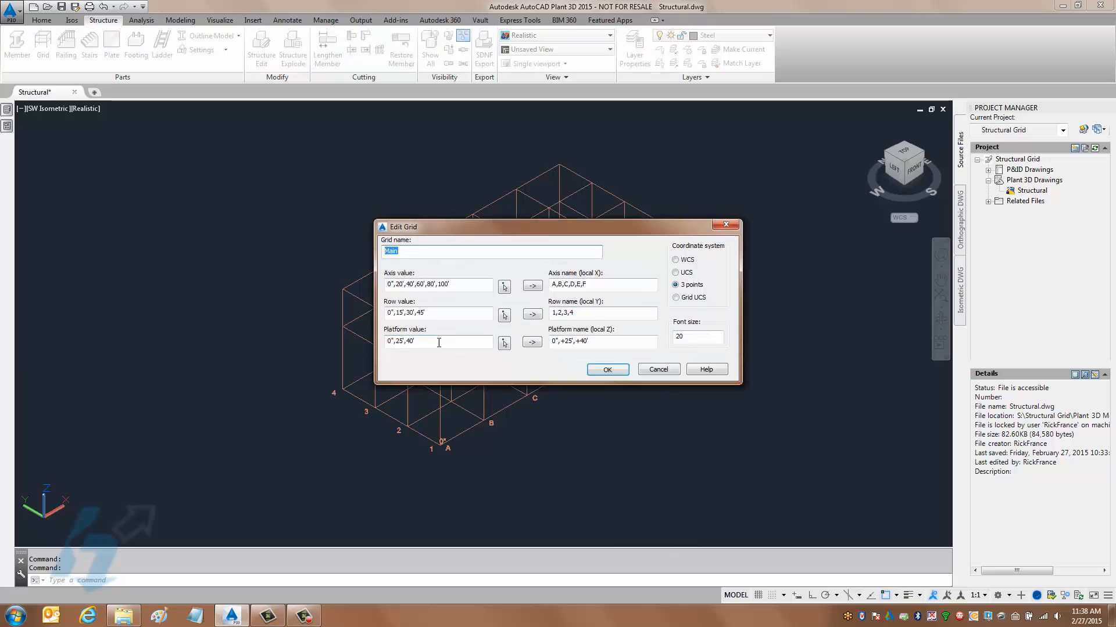
pyautogui.tripleClick(437, 342)
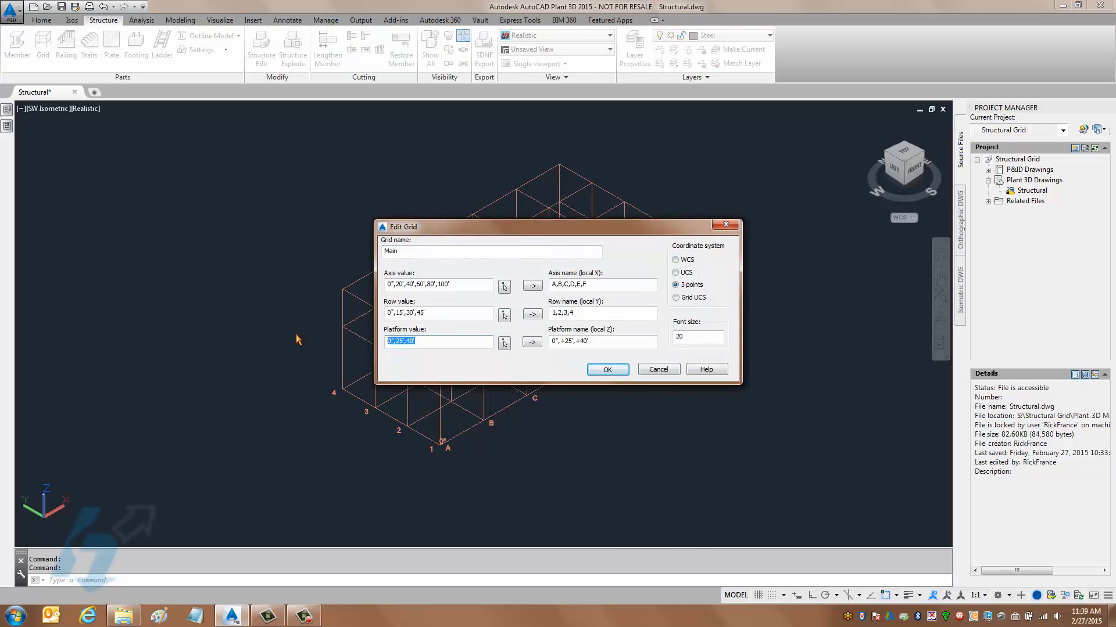
pyautogui.write("40'")
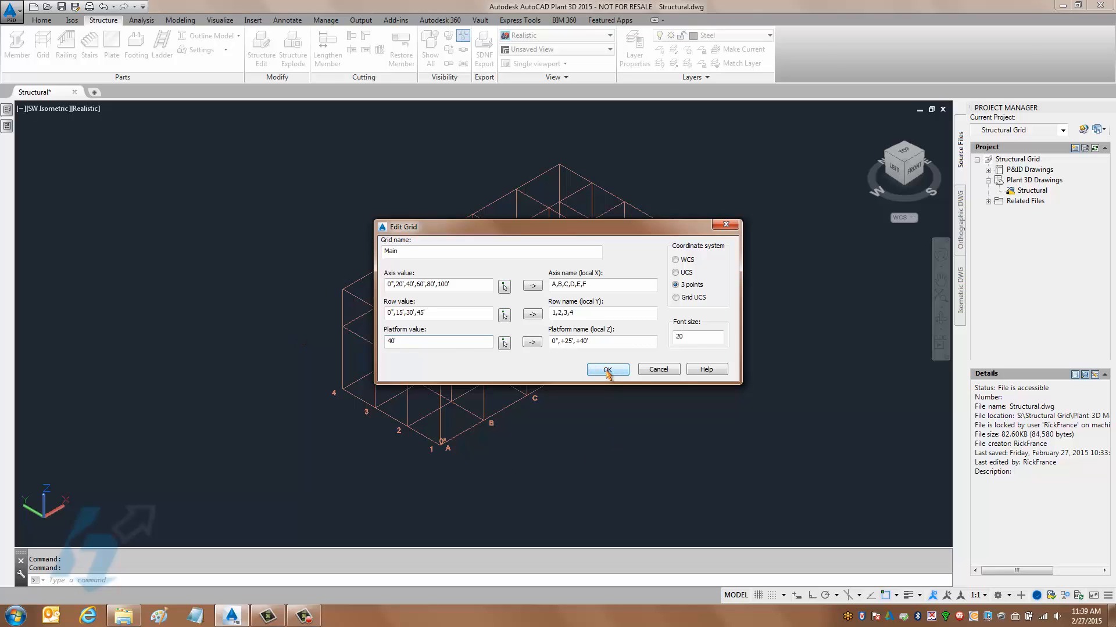
pyautogui.click(608, 370)
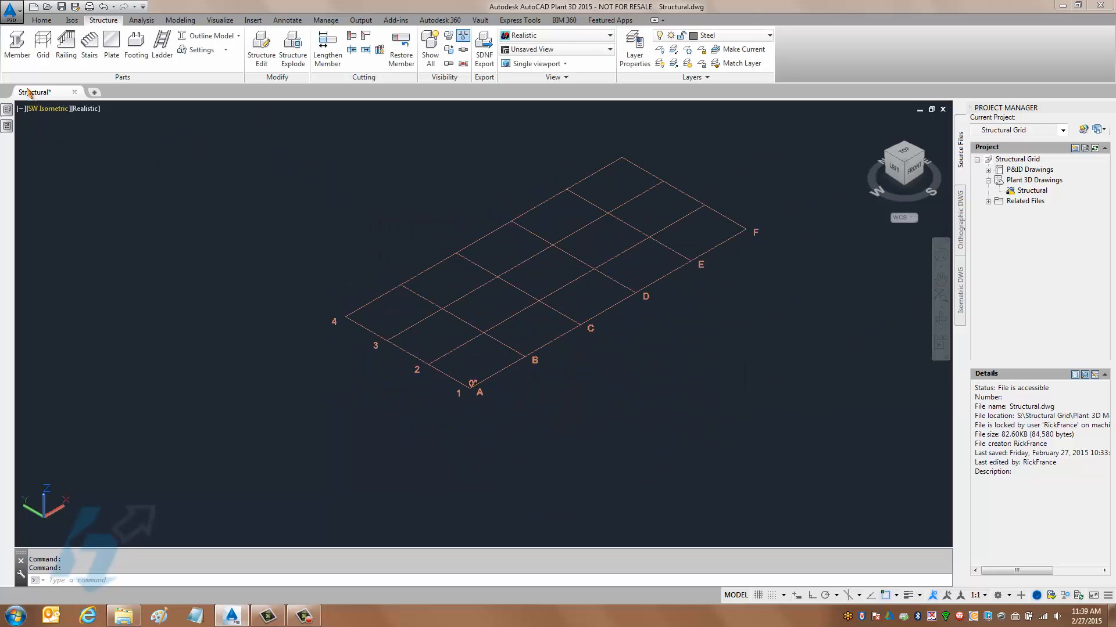
# - Draw steel beams between grid corners from row 4 to A1 and along row 2
pyautogui.click(16, 36)
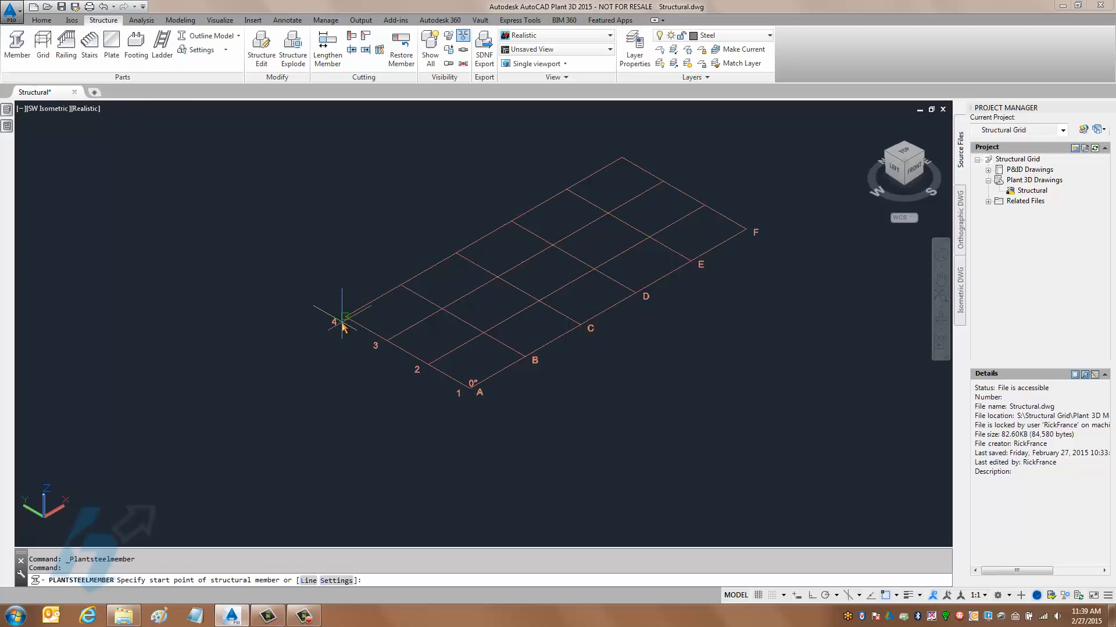
pyautogui.click(346, 324)
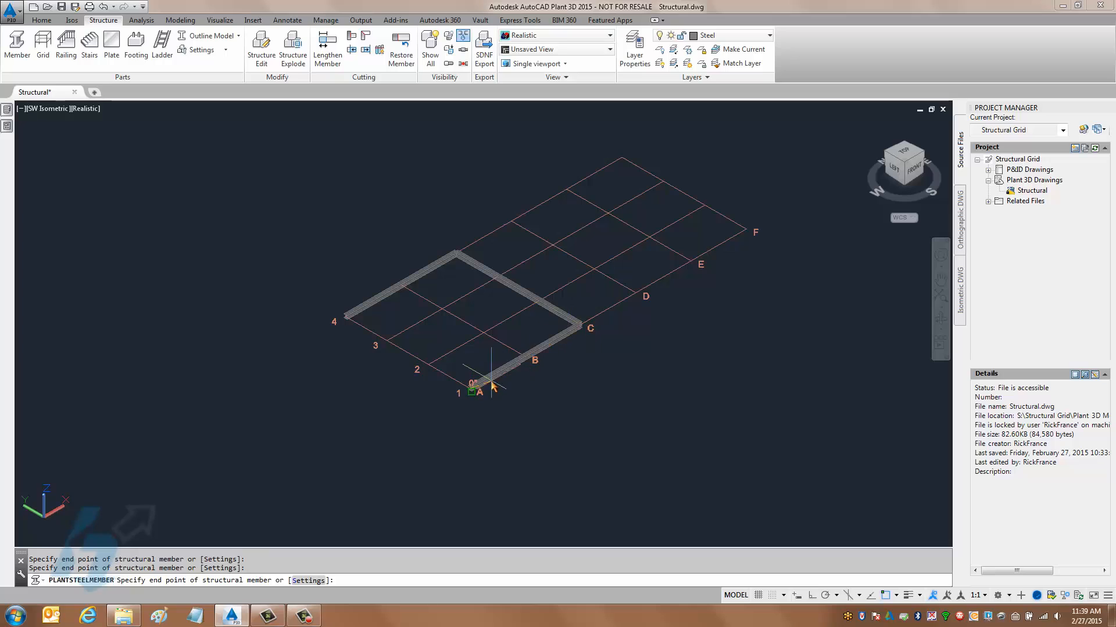
pyautogui.click(449, 323)
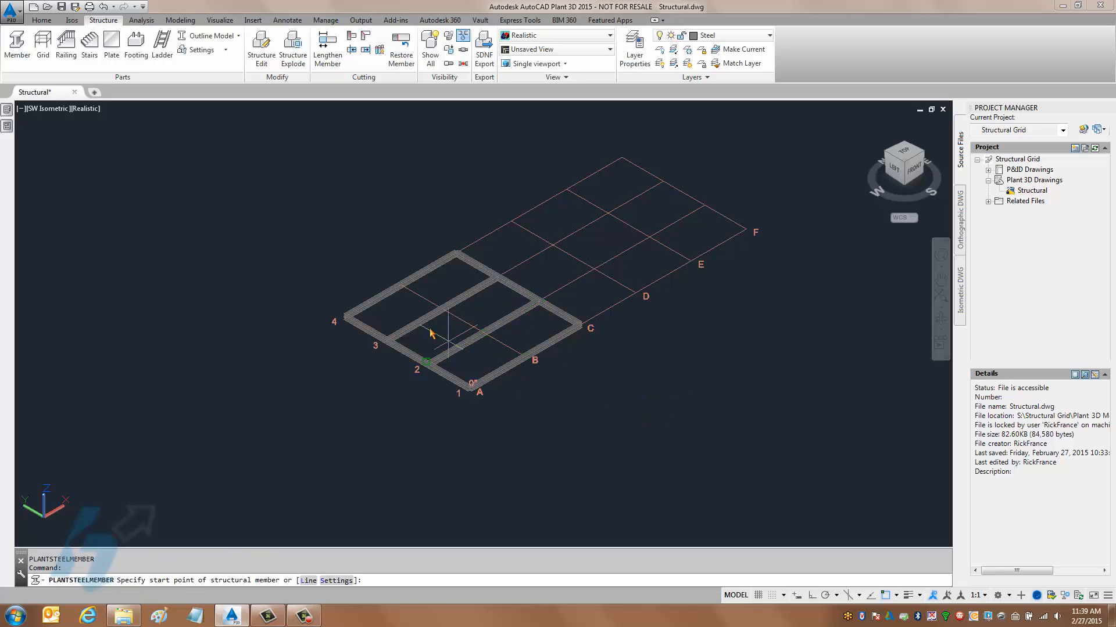
pyautogui.click(439, 314)
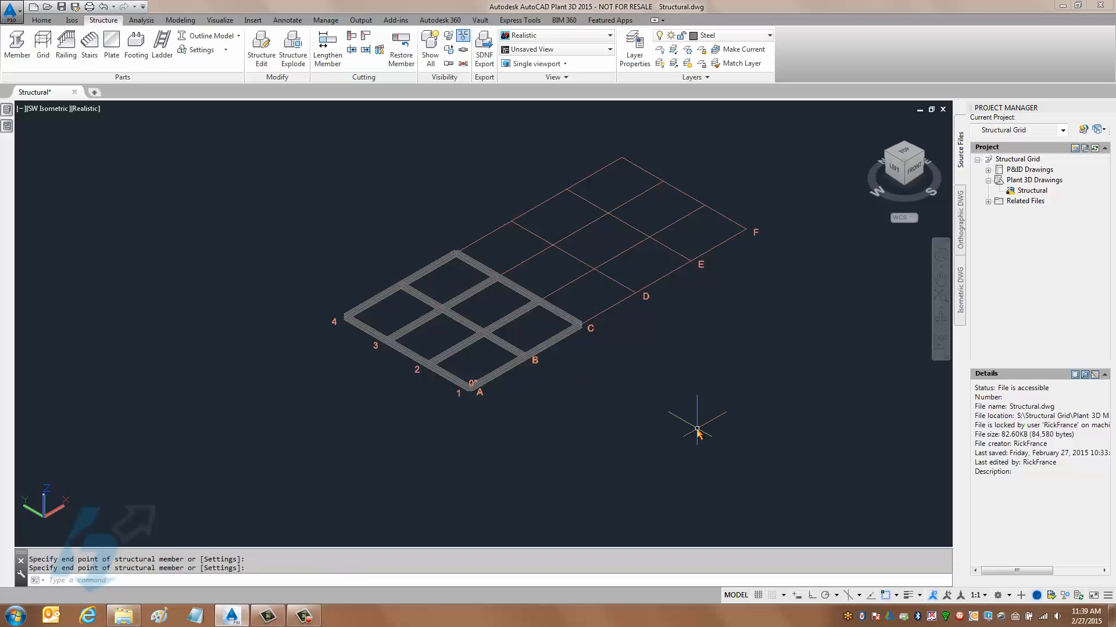
pyautogui.moveTo(613, 378)
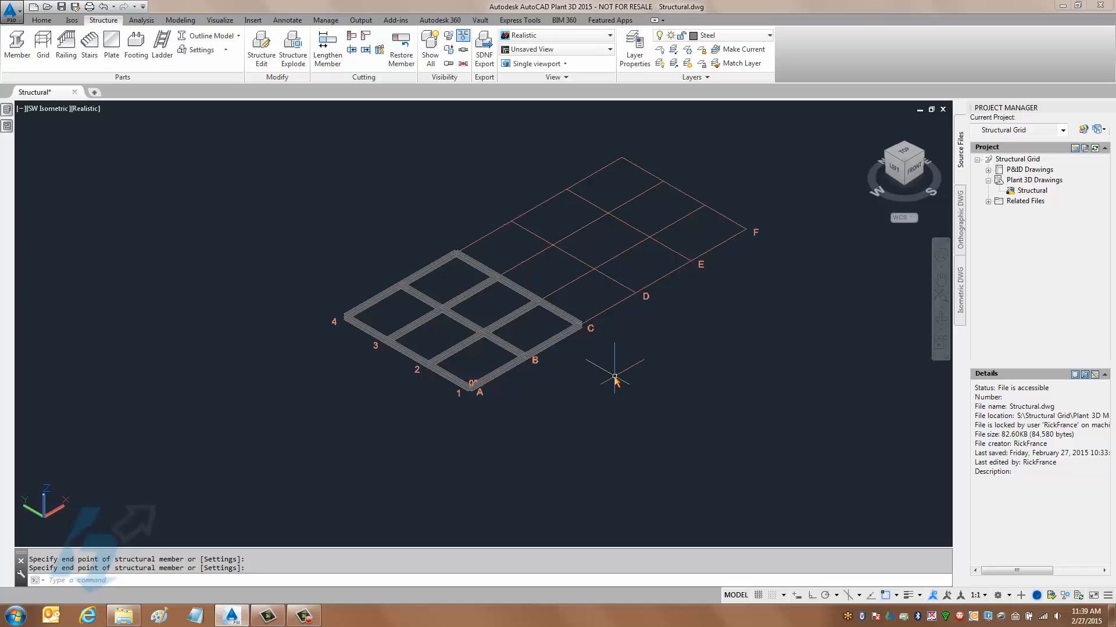
pyautogui.moveTo(408, 418)
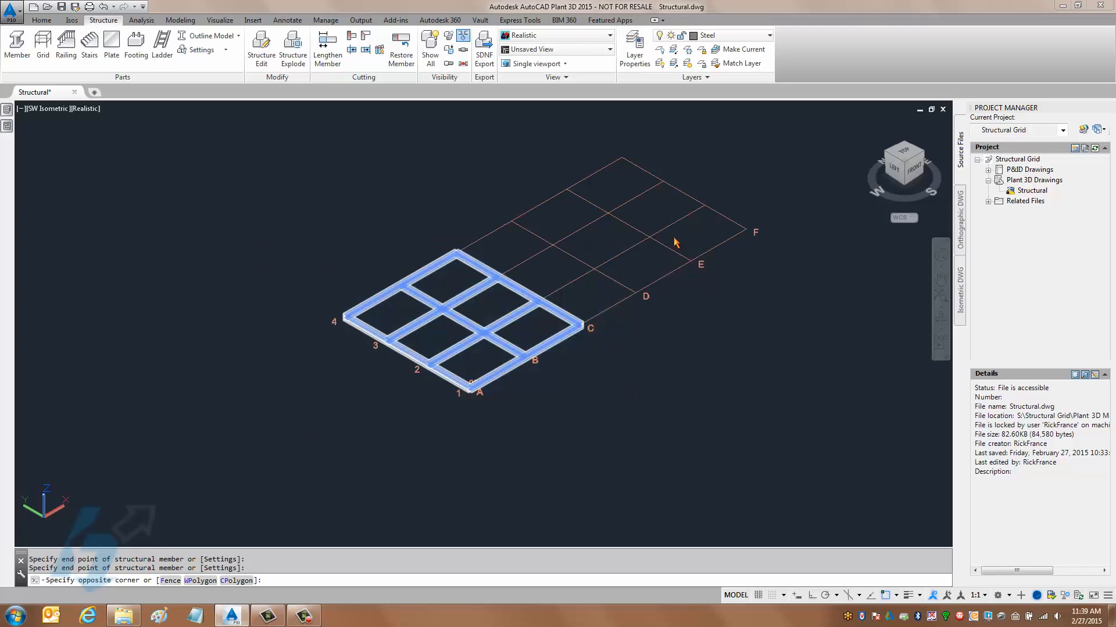
# - Hide the selected A–C beams via Isolate > Hide Objects
pyautogui.rightClick(676, 242)
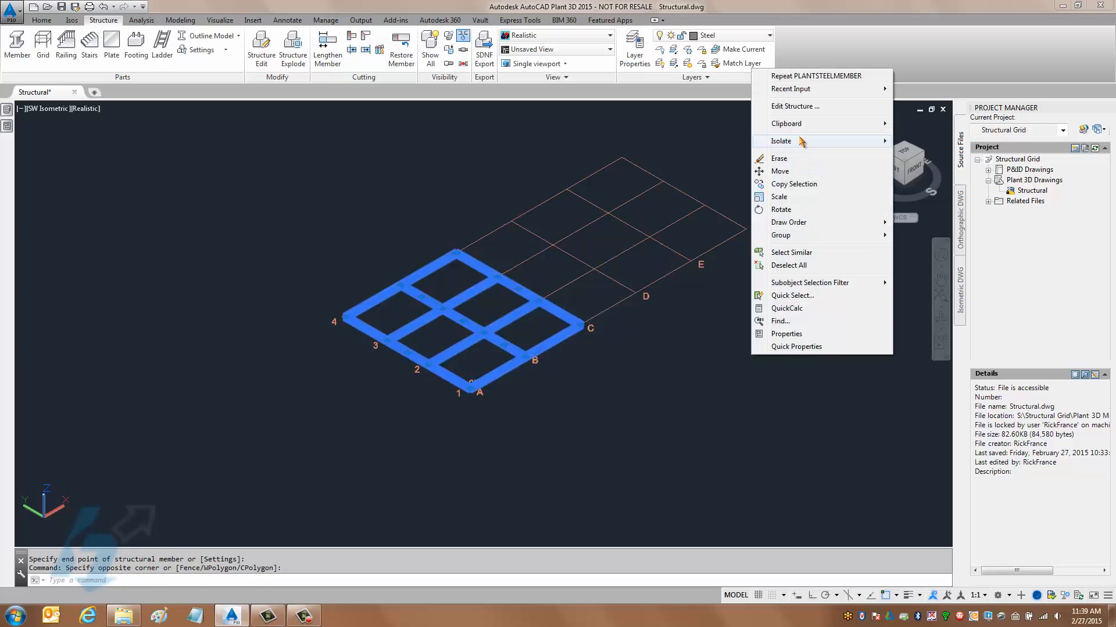
pyautogui.click(781, 141)
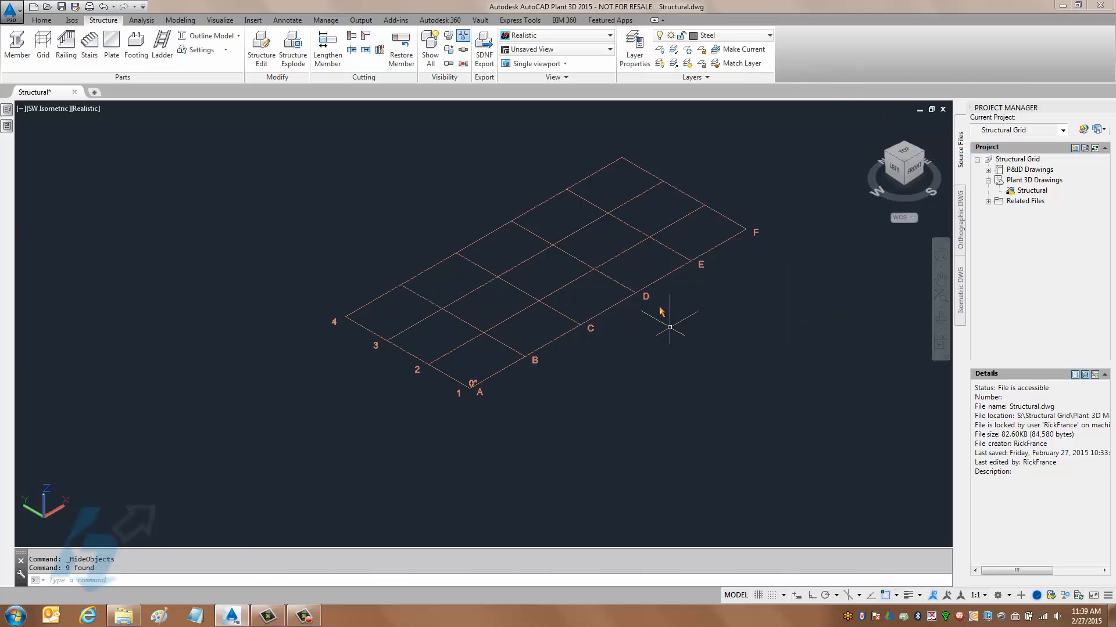
# - Edit the structural grid to a platform value of 25' and apply it to the level names
pyautogui.rightClick(668, 328)
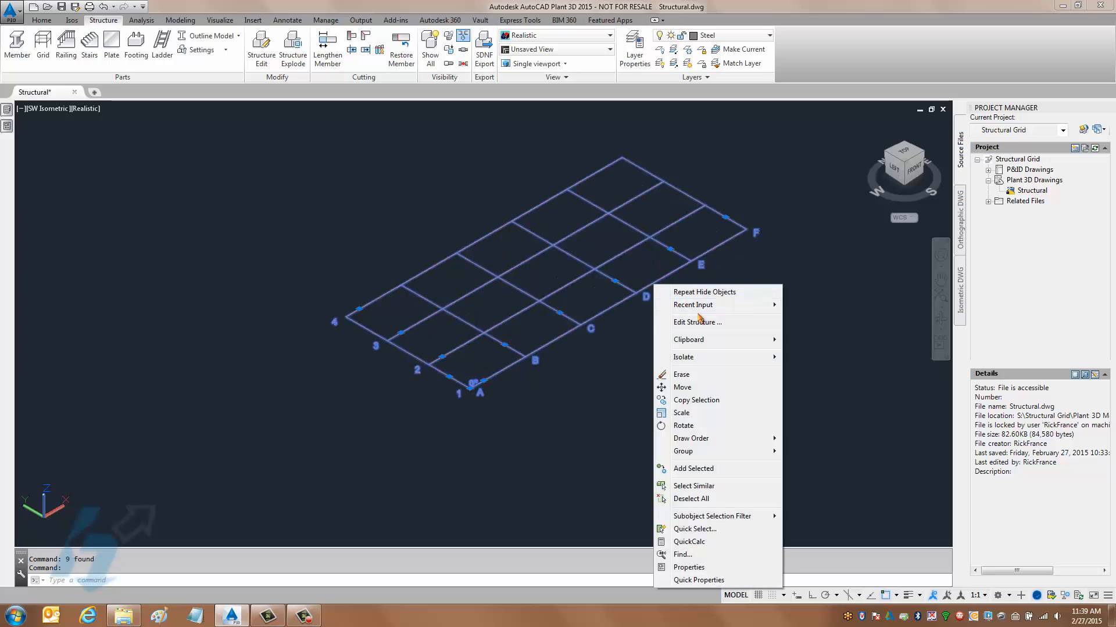
pyautogui.click(697, 322)
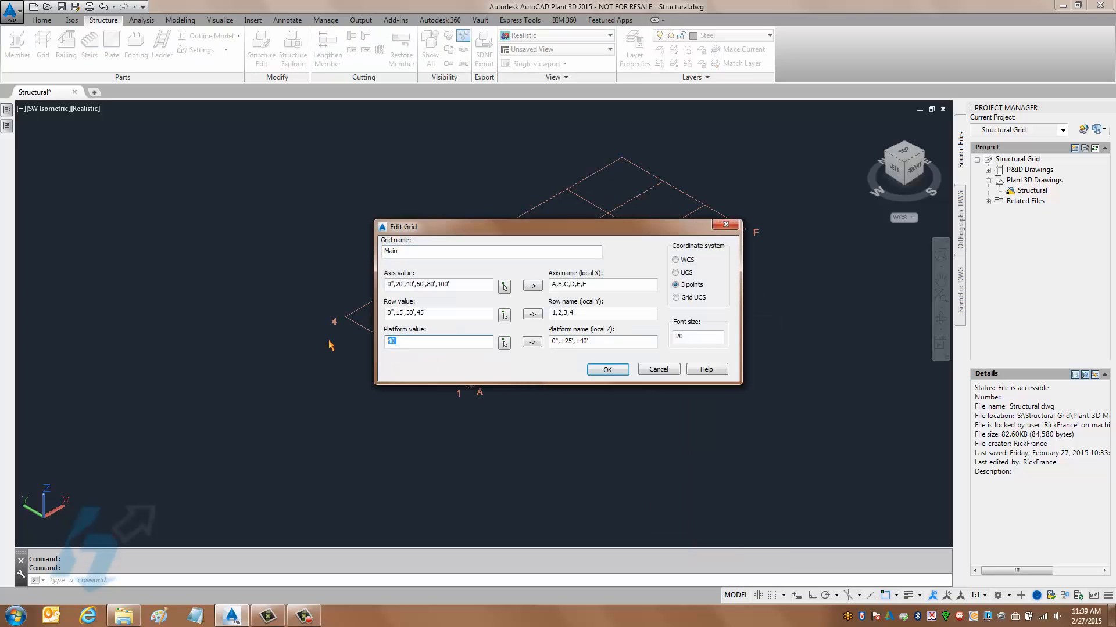
pyautogui.write("25'")
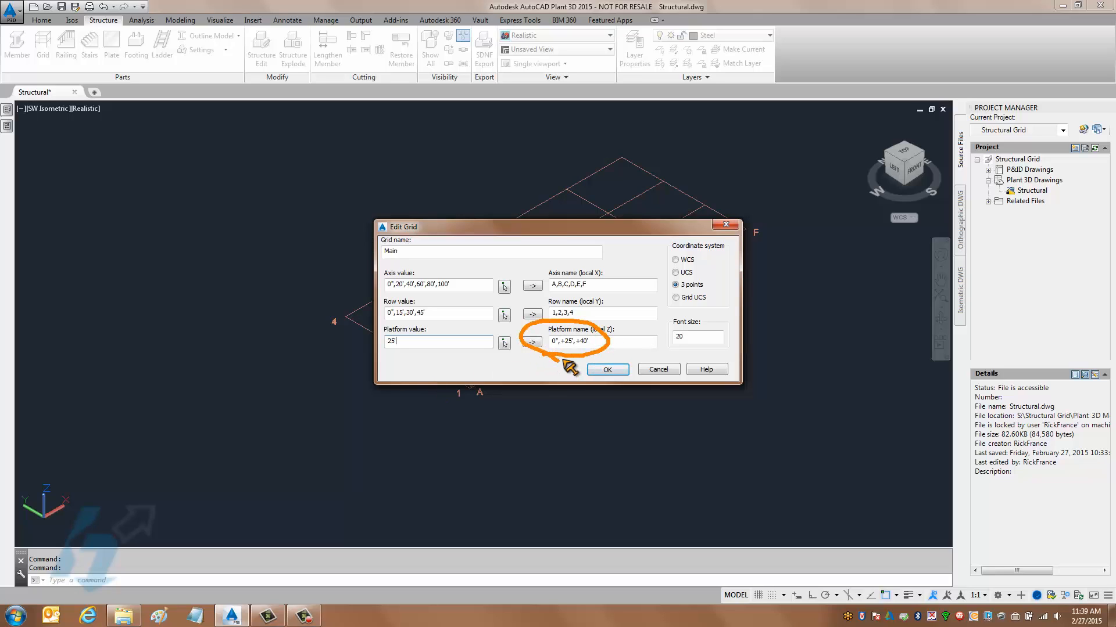
pyautogui.moveTo(469, 385)
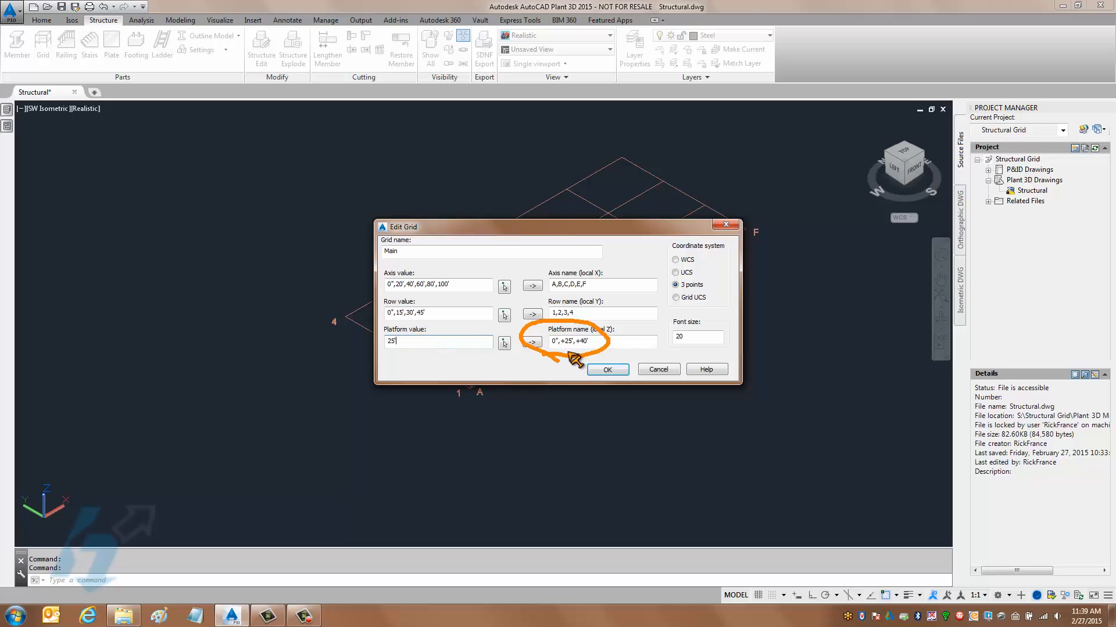
pyautogui.click(607, 370)
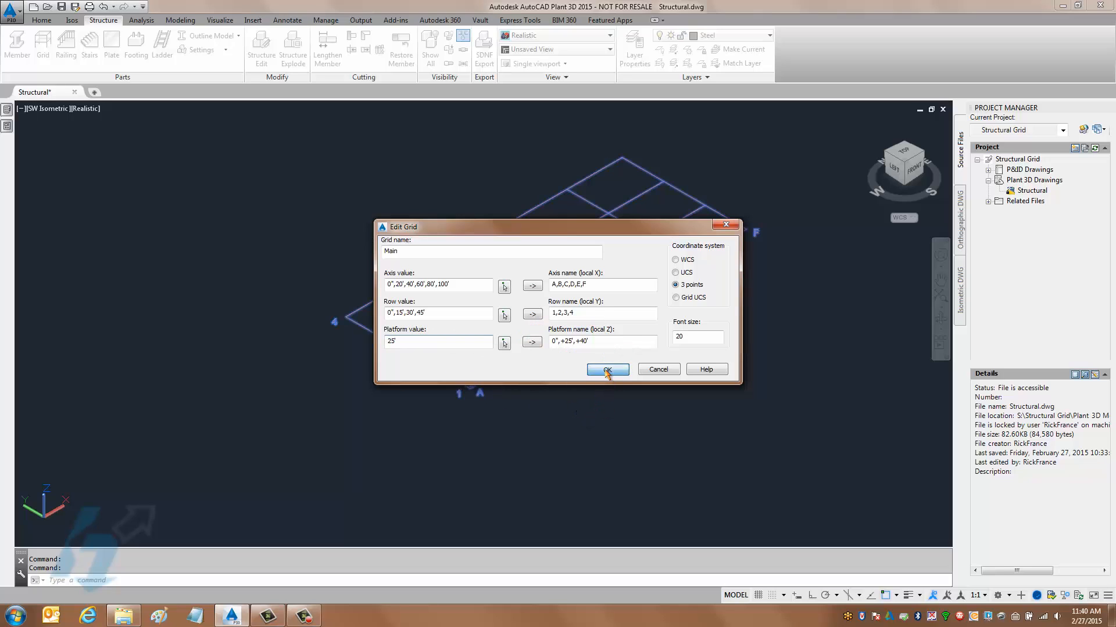
pyautogui.click(606, 369)
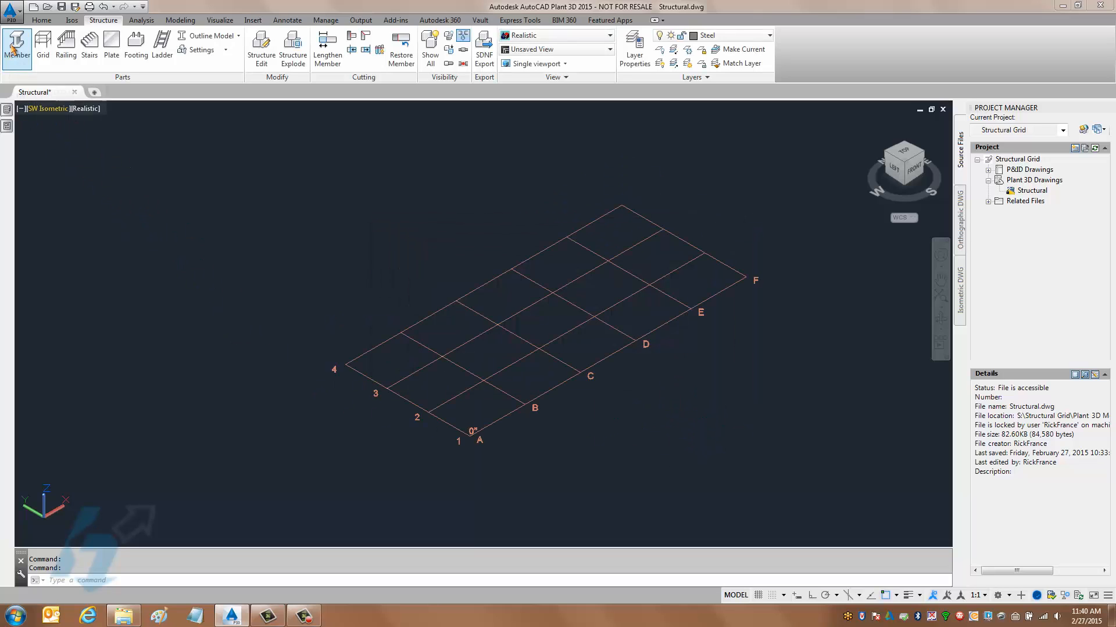
# - Draw edge and interior steel beams from the row-4 corner extending the framing toward line F
pyautogui.click(17, 42)
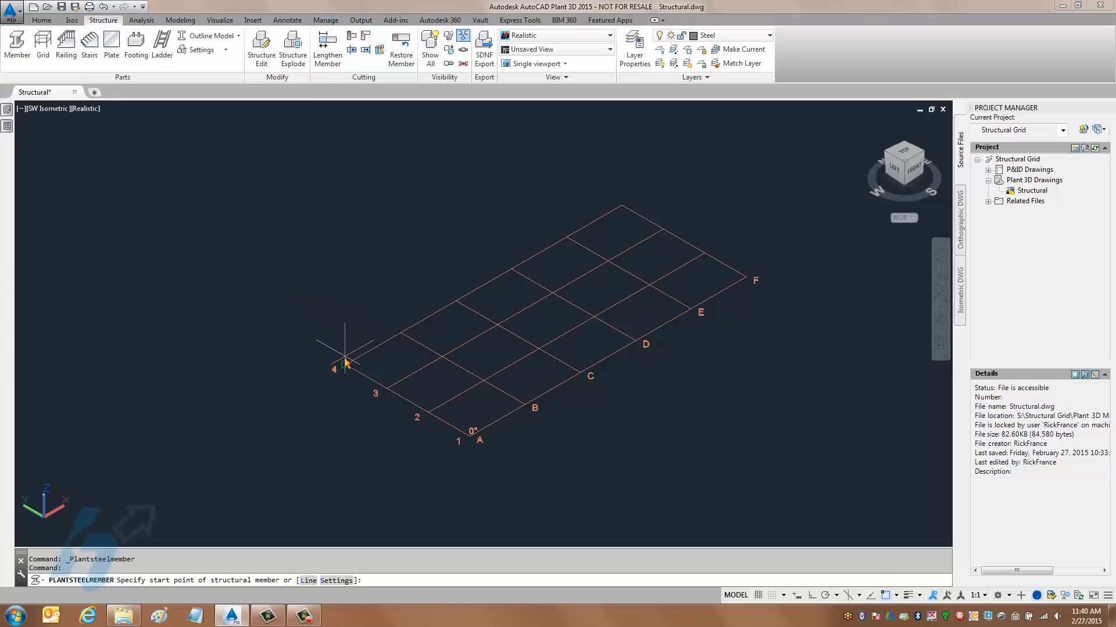
pyautogui.click(343, 366)
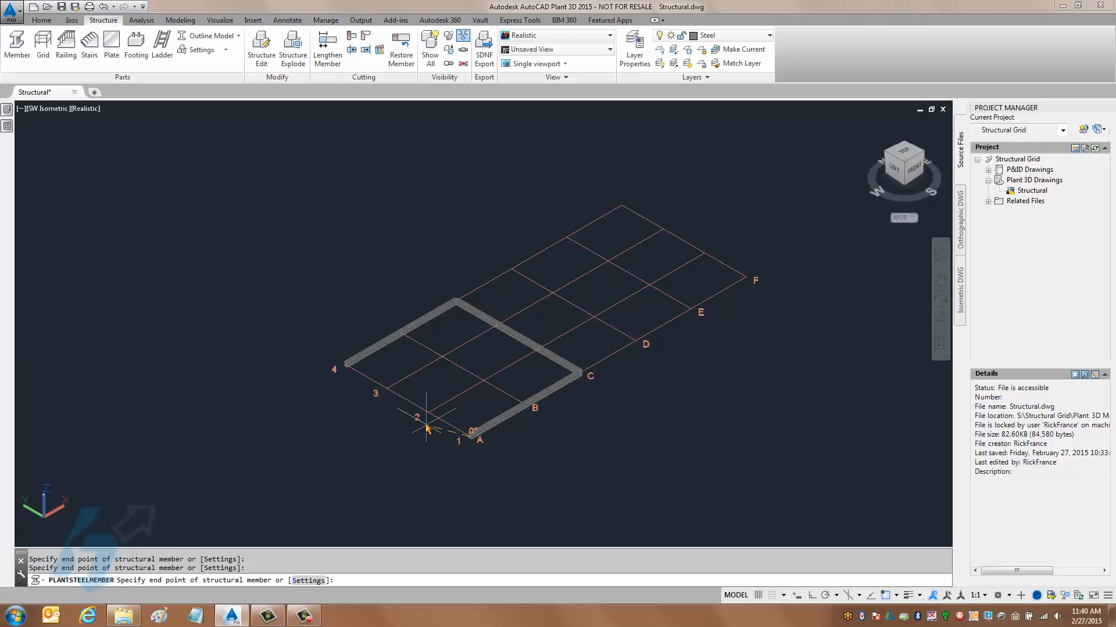
pyautogui.click(344, 378)
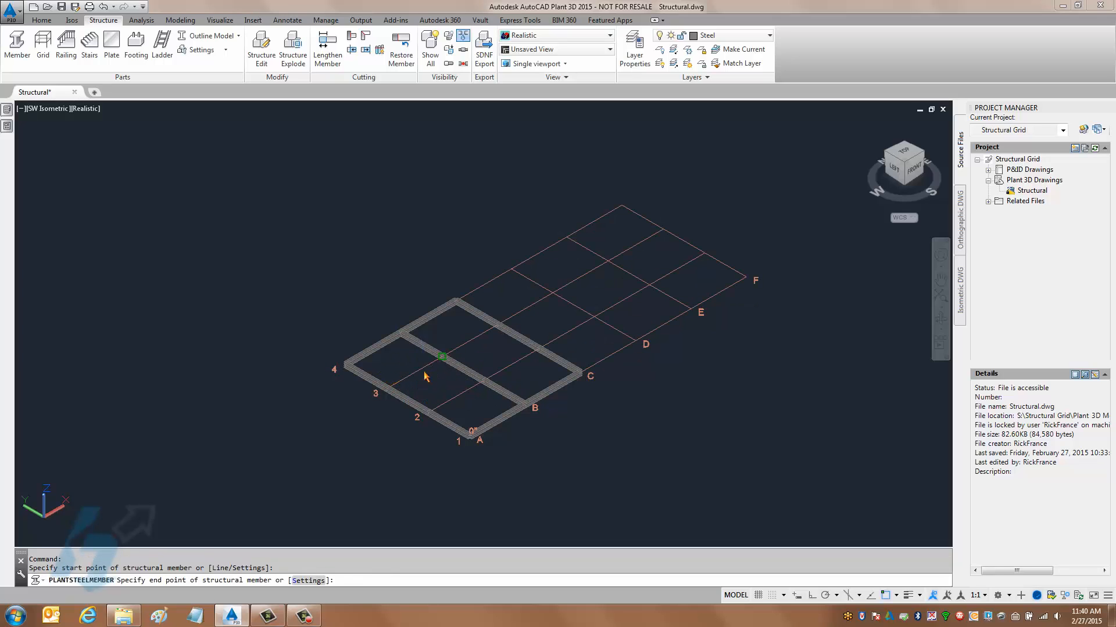
pyautogui.click(441, 374)
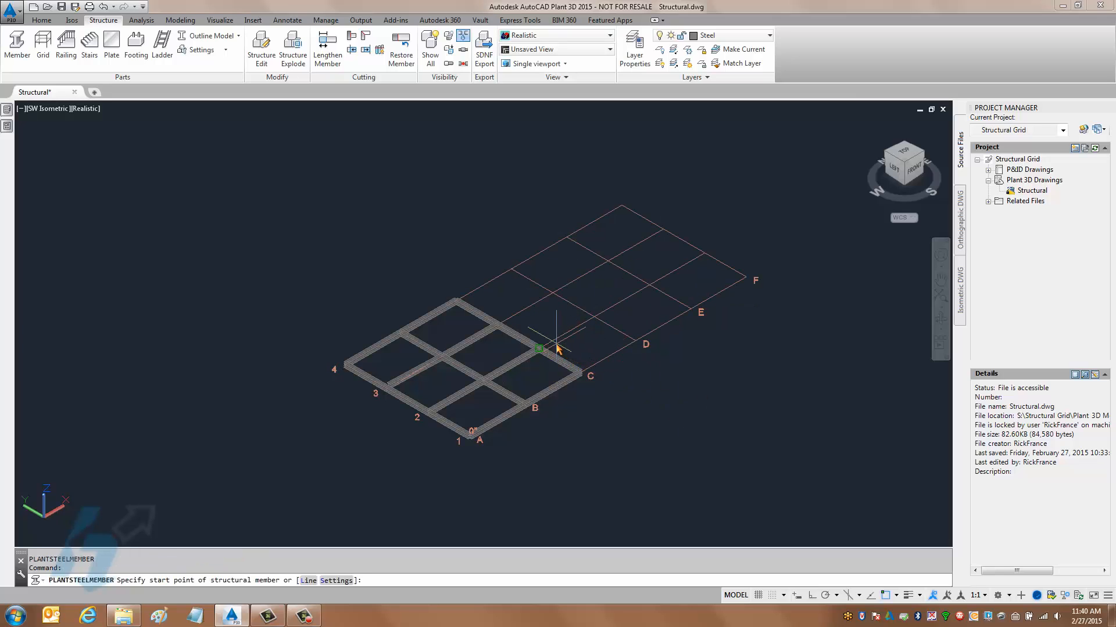
pyautogui.click(537, 351)
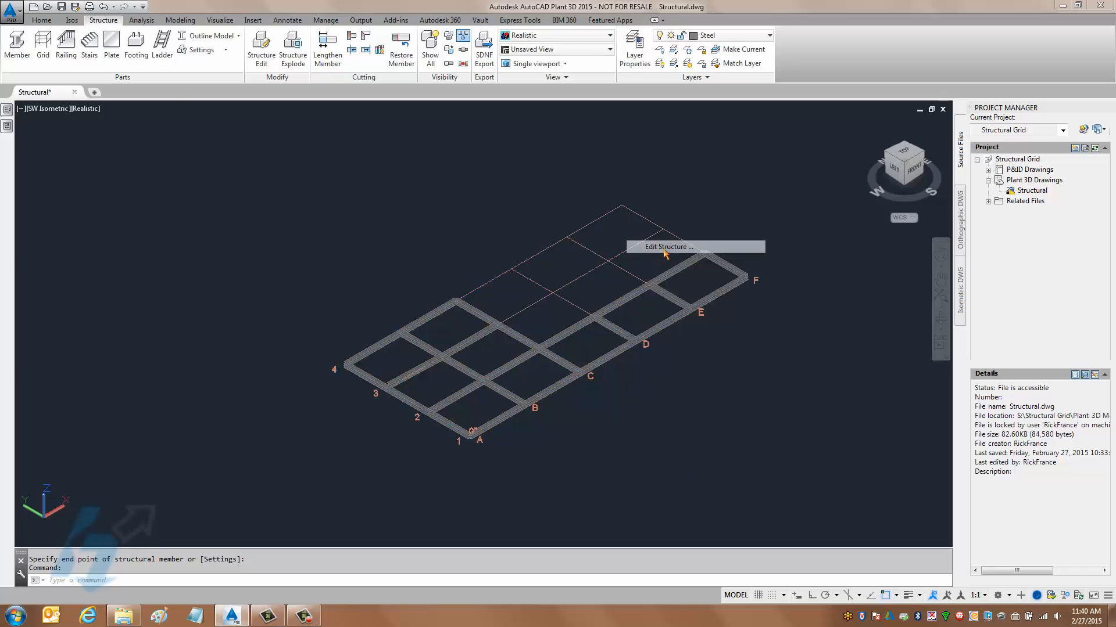
# - Restore the grid's +25' and +40' levels, then freeze the grid's layer with LAYFRZ
pyautogui.click(669, 247)
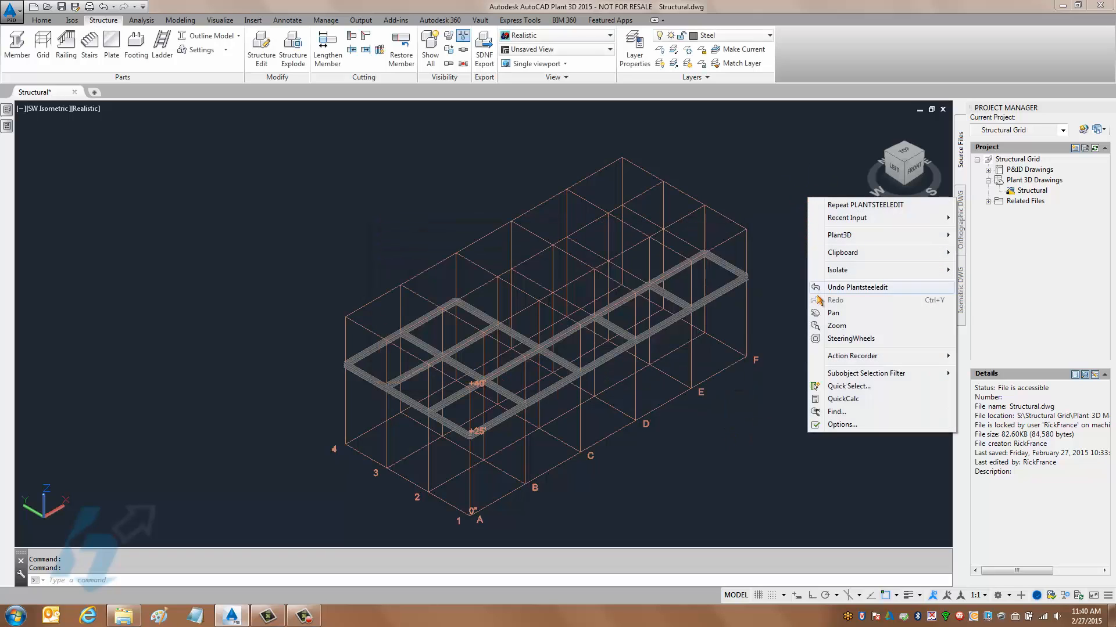
pyautogui.moveTo(848, 275)
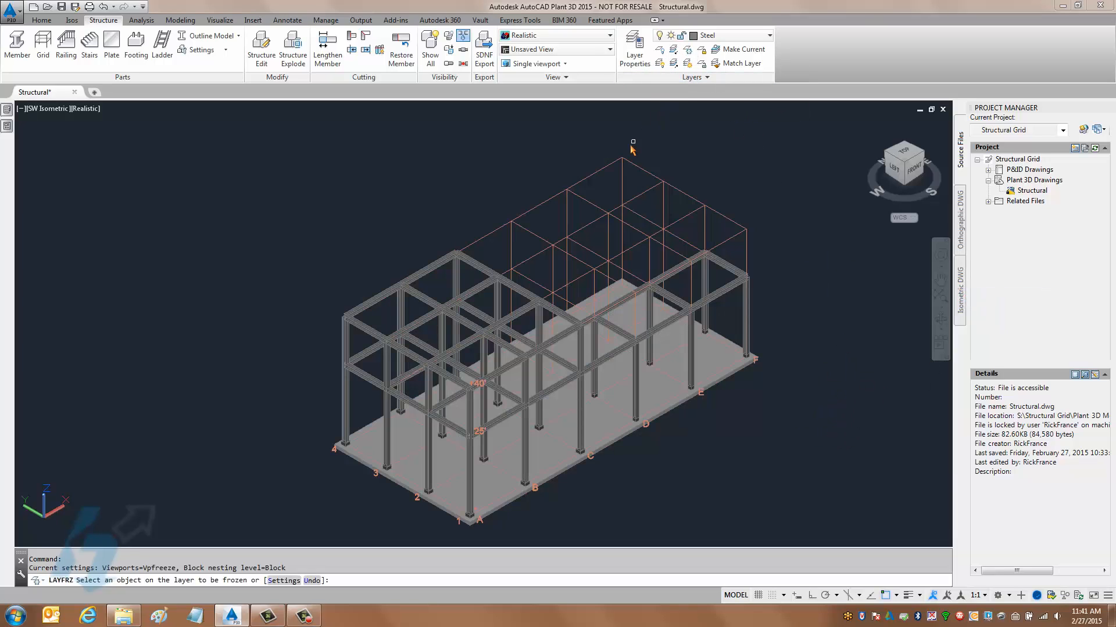
pyautogui.click(633, 146)
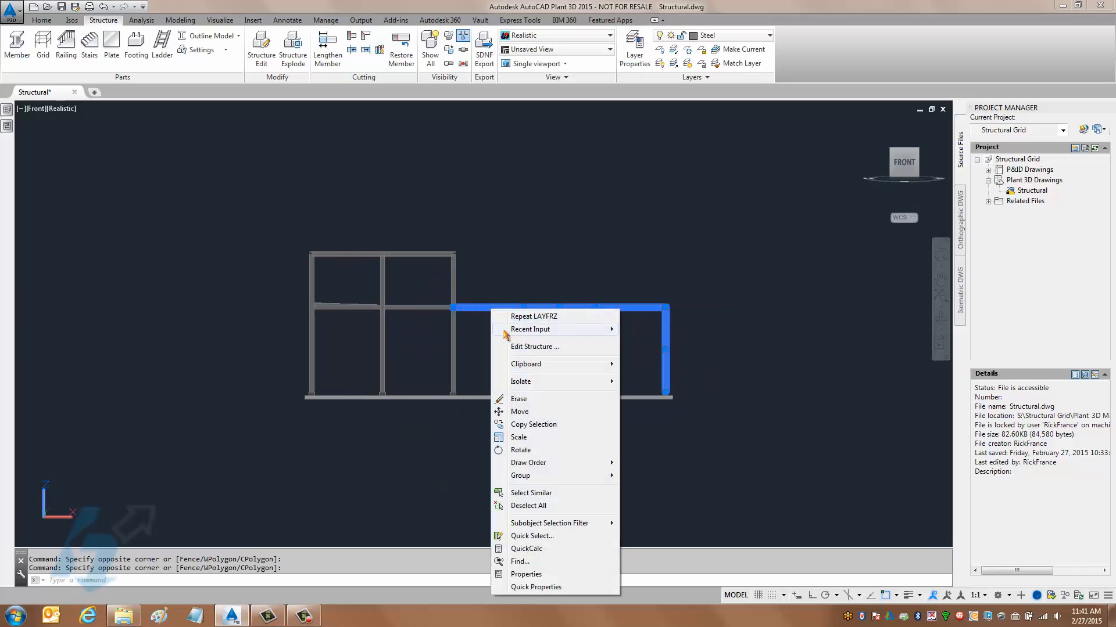
# - Set the right-wing beams and columns to a W10 section in Edit Member
pyautogui.click(534, 346)
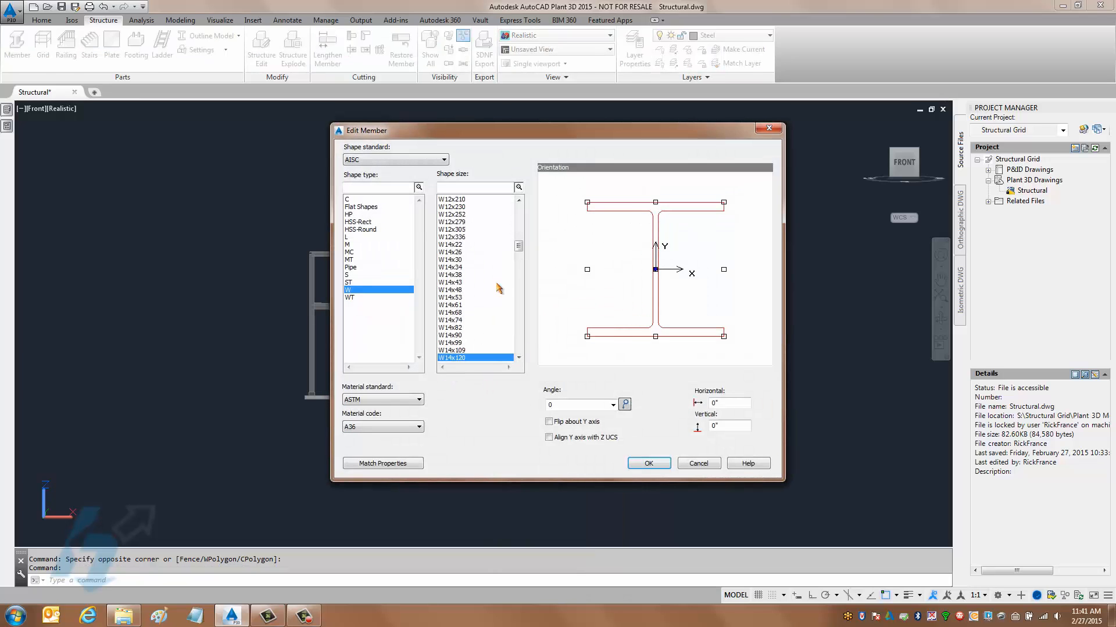
pyautogui.moveTo(517, 220)
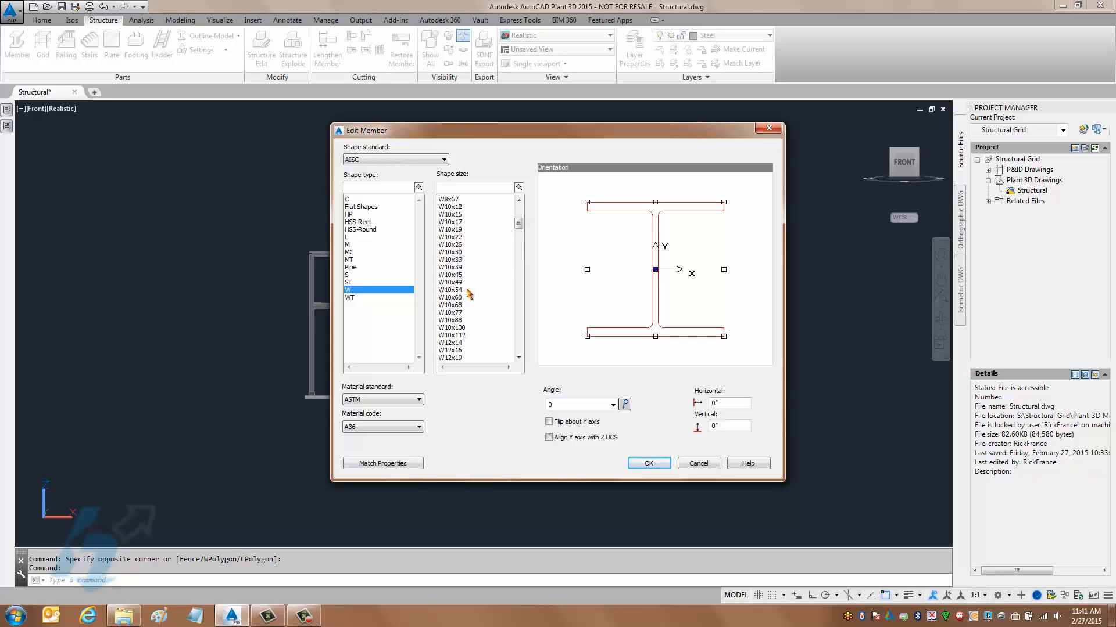
pyautogui.click(649, 462)
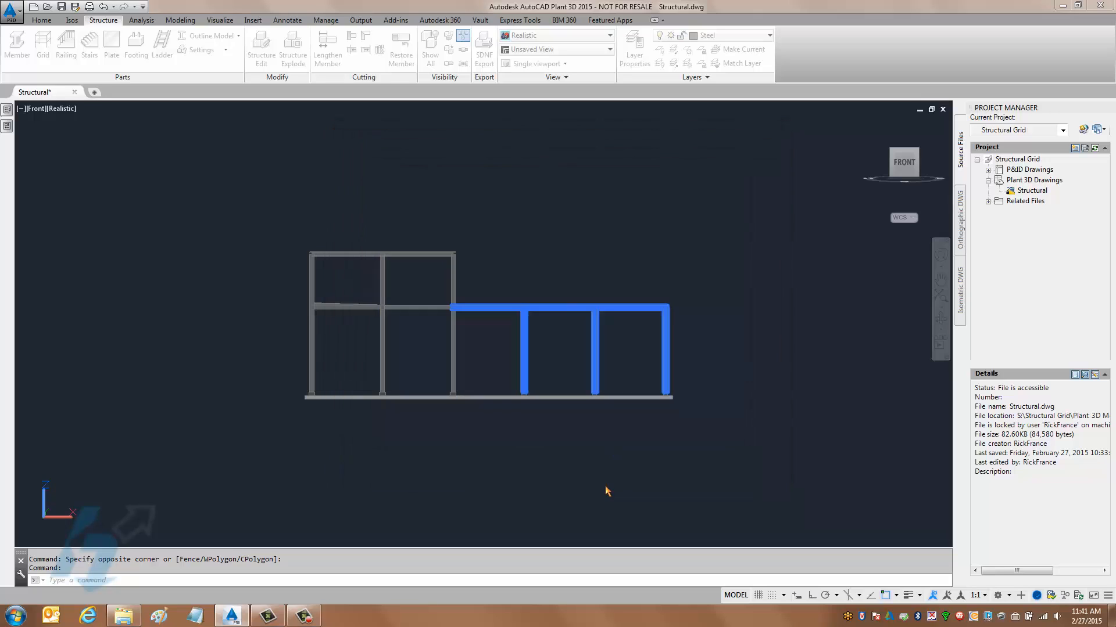
# - Clear the member selection before orbiting to an angled 3D view of the frame
pyautogui.press('Escape')
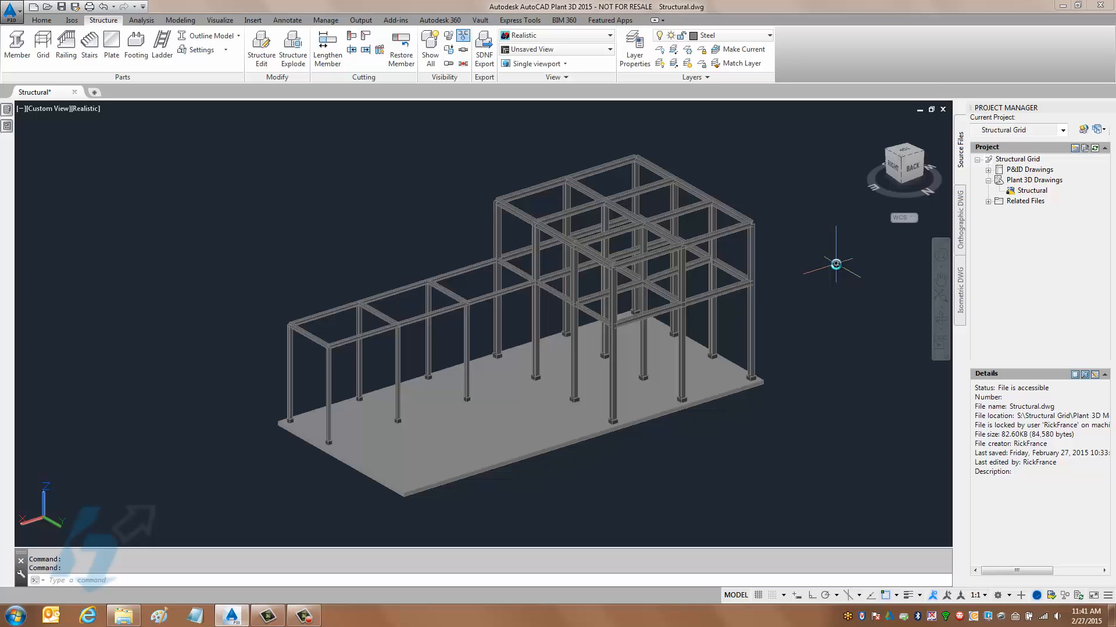
pyautogui.moveTo(755, 448)
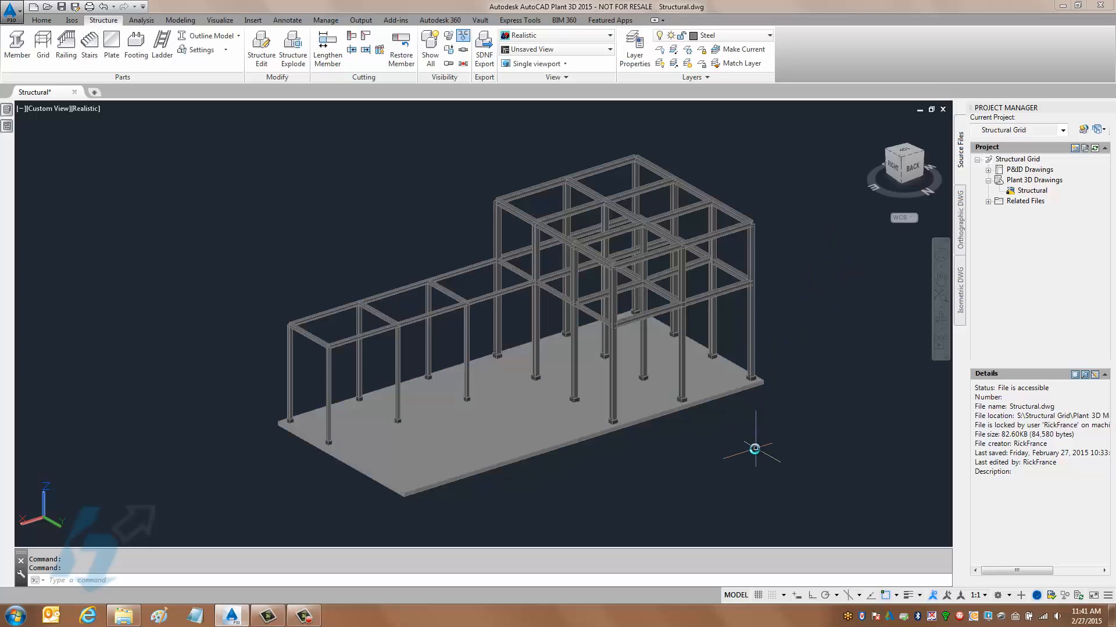